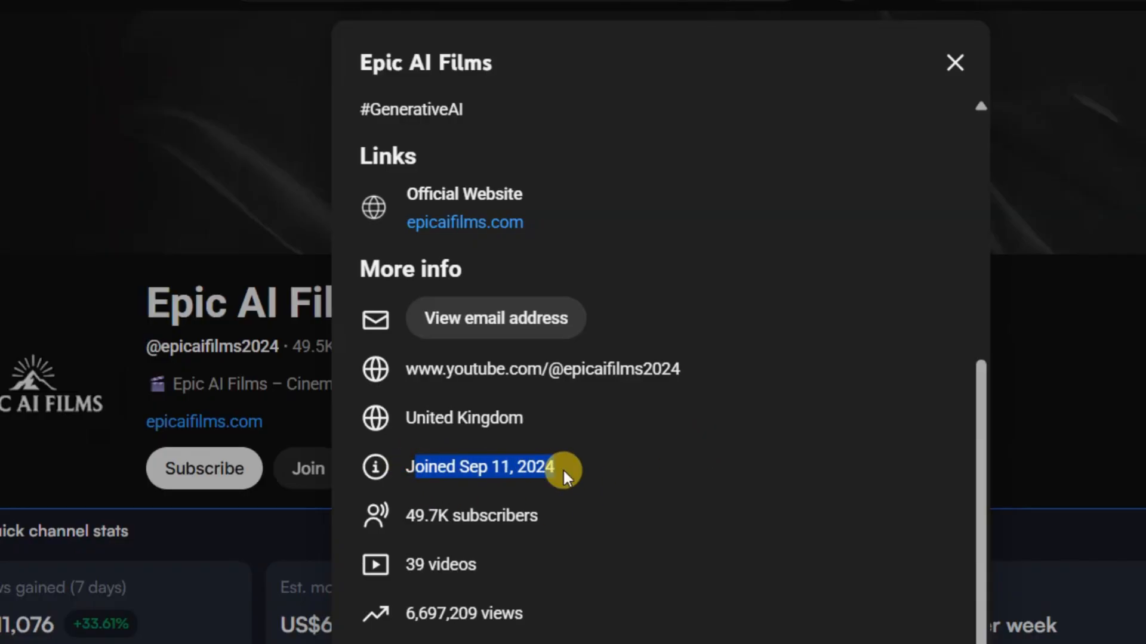
- Browse the Epic AI Films channel videos and navigate to the FILM CRUX videos page
{"action": "scroll", "scroll_direction": "down", "scroll_amount": 3}
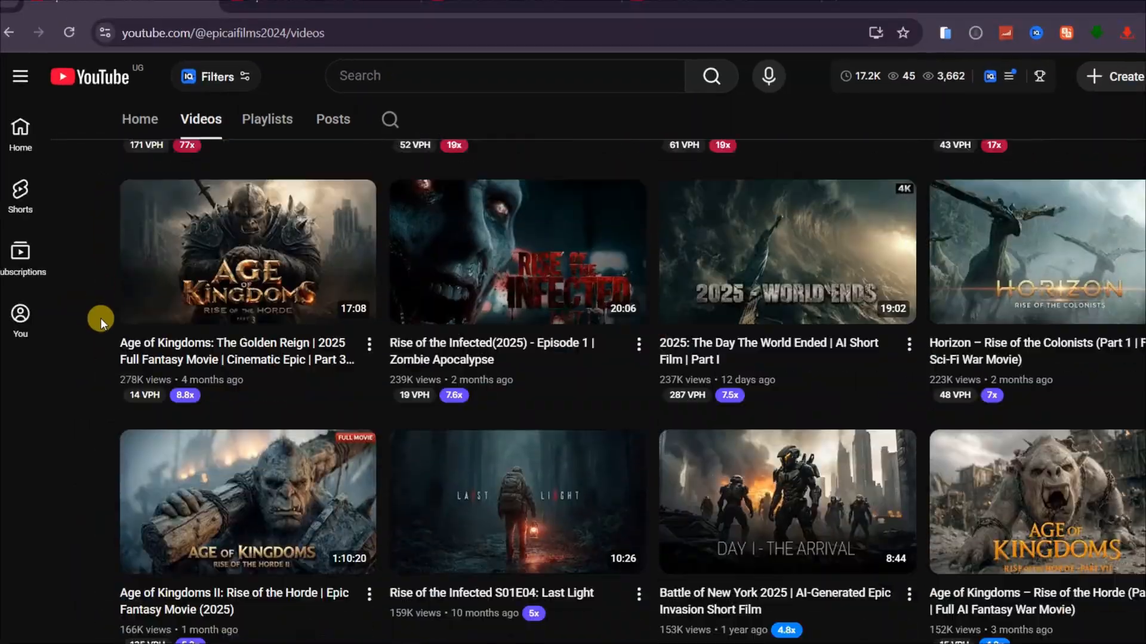
{"action": "scroll", "scroll_direction": "up", "scroll_amount": 3}
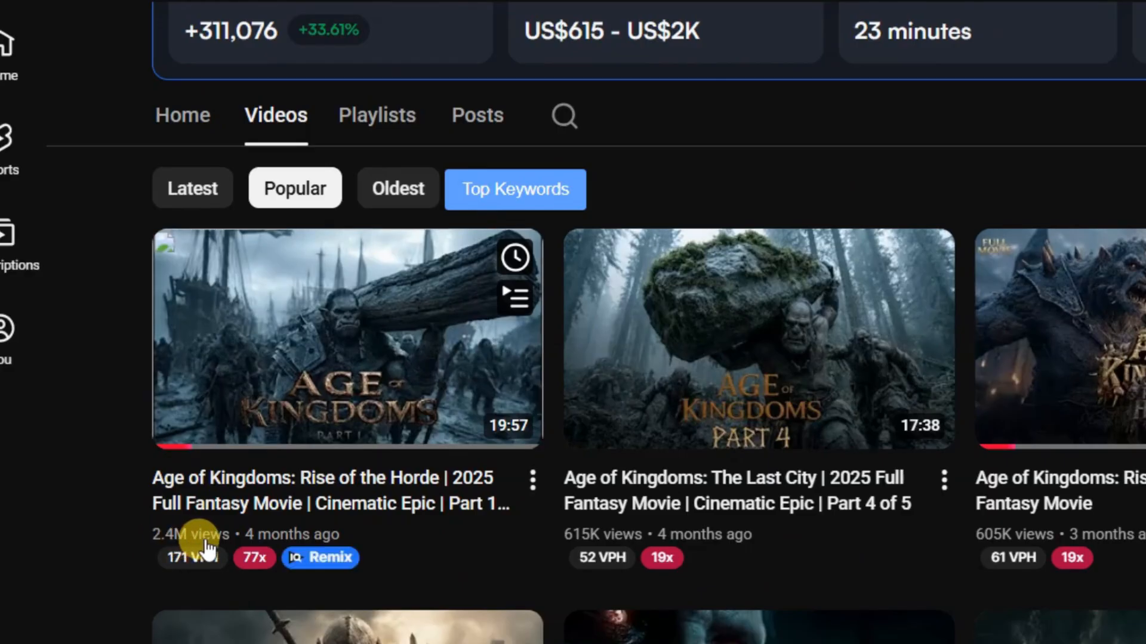
{"action": "scroll", "scroll_direction": "up", "scroll_amount": 3}
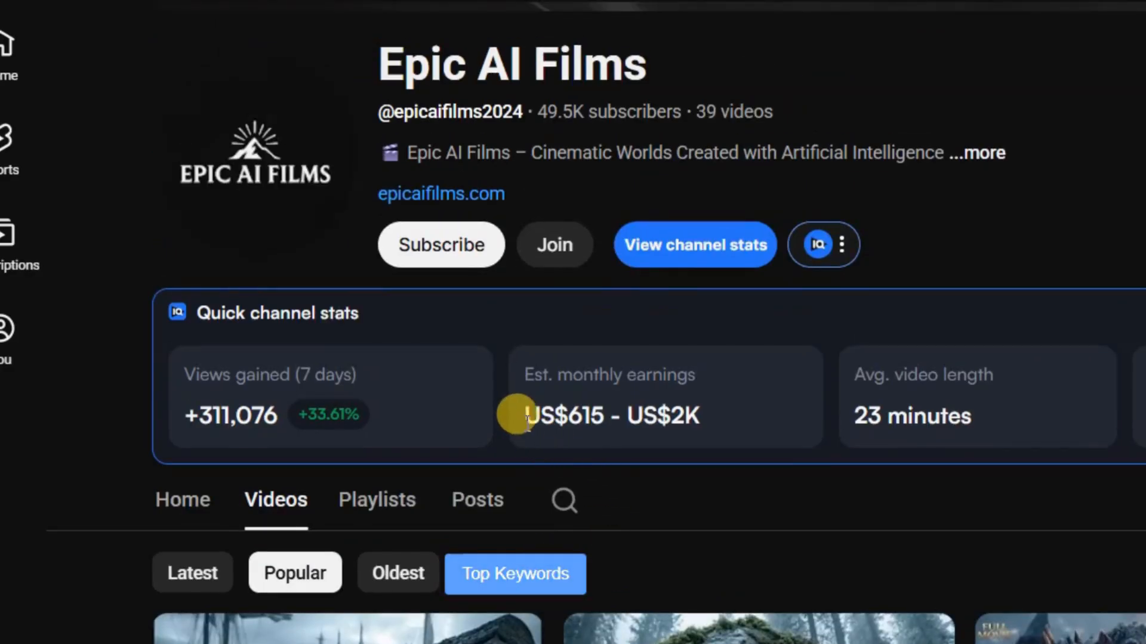
{"action": "double_click", "coordinate": [610, 415]}
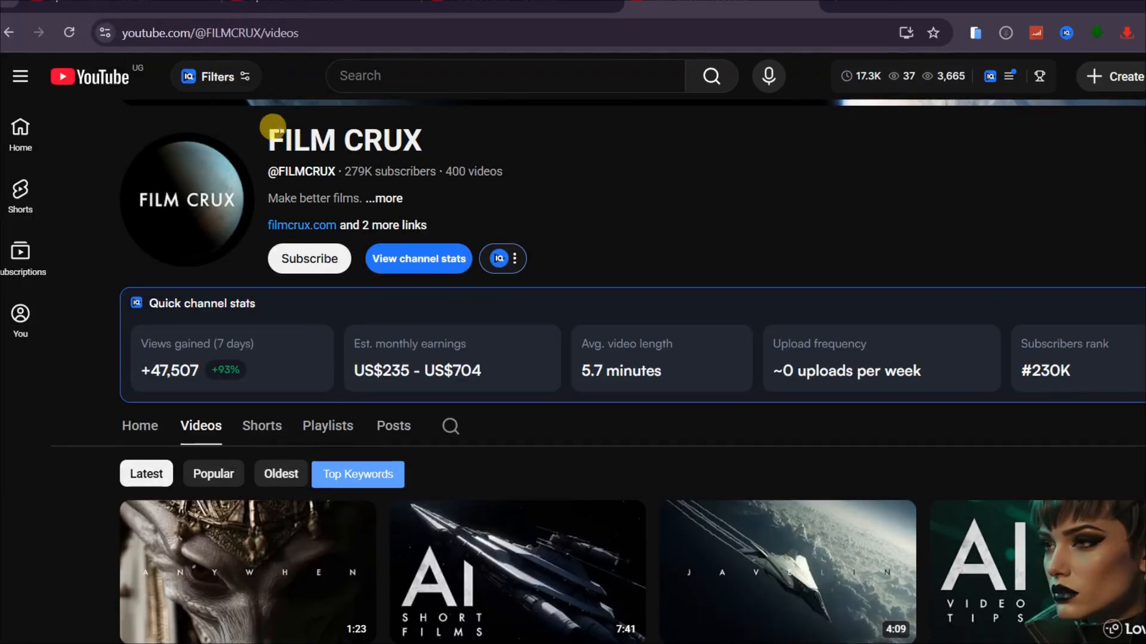
{"action": "mouse_move", "coordinate": [723, 571]}
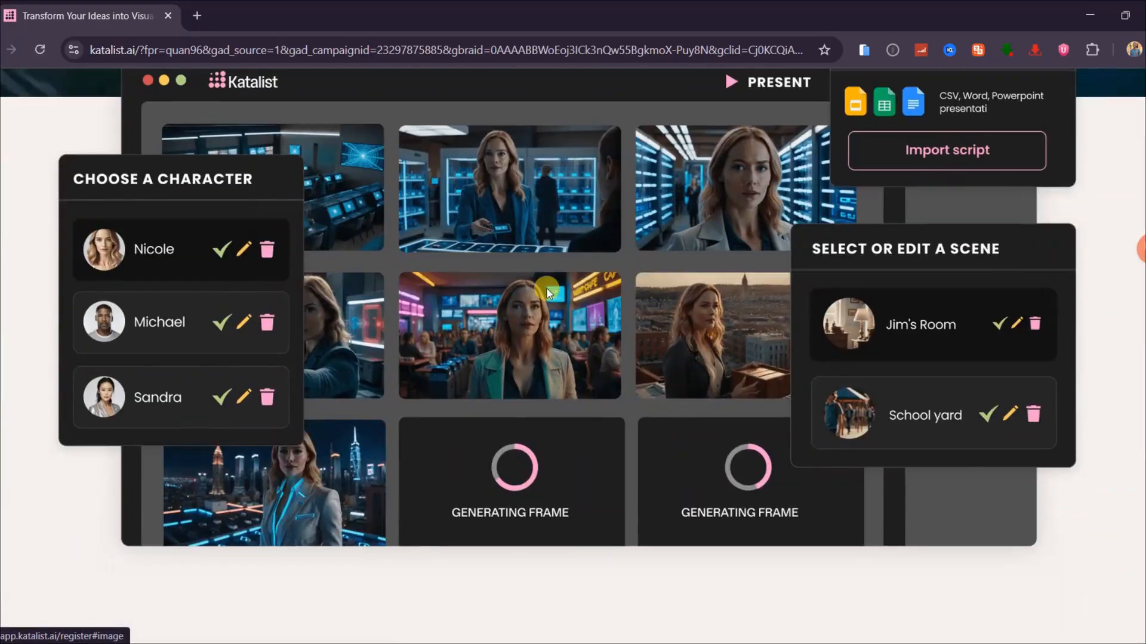
{"action": "scroll", "scroll_direction": "down", "scroll_amount": 3}
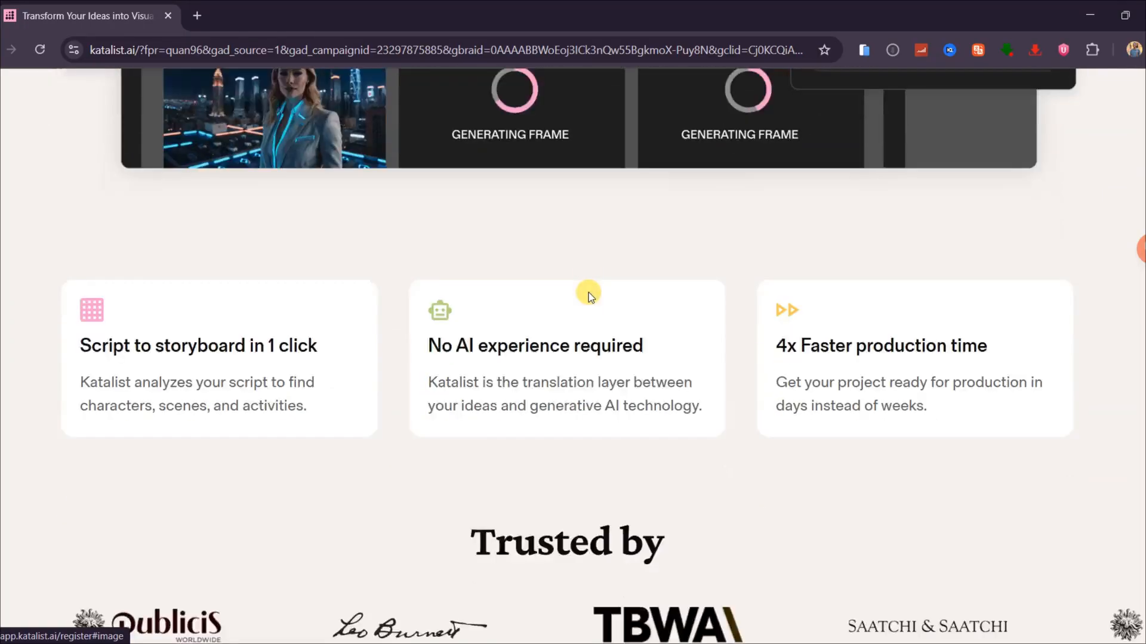
{"action": "scroll", "scroll_direction": "down", "scroll_amount": 3}
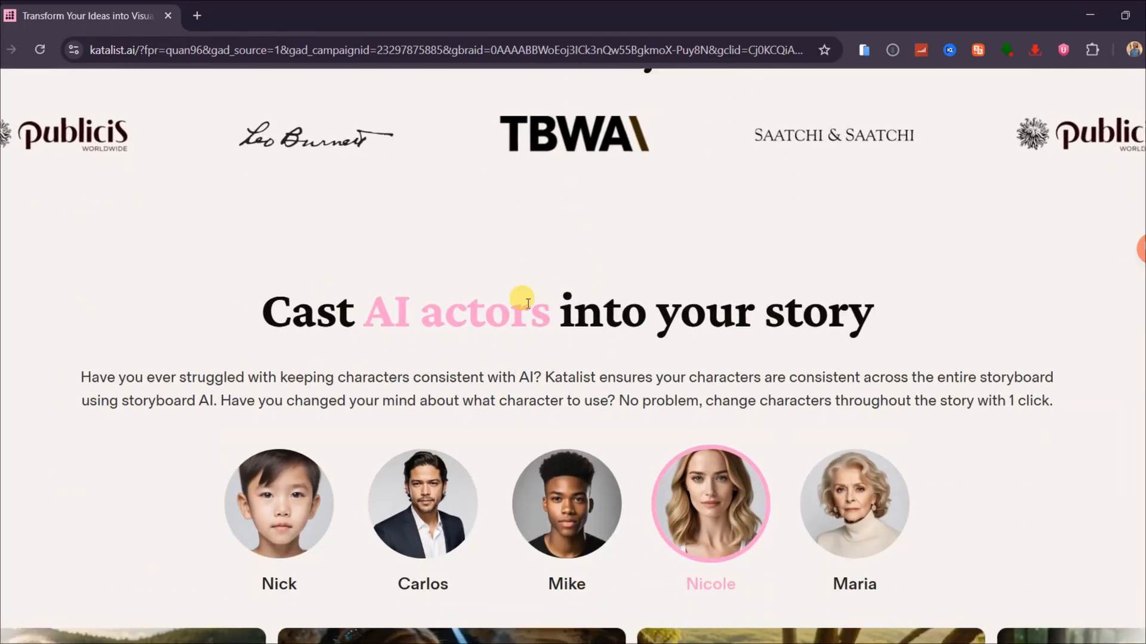
{"action": "scroll", "scroll_direction": "down", "scroll_amount": 3}
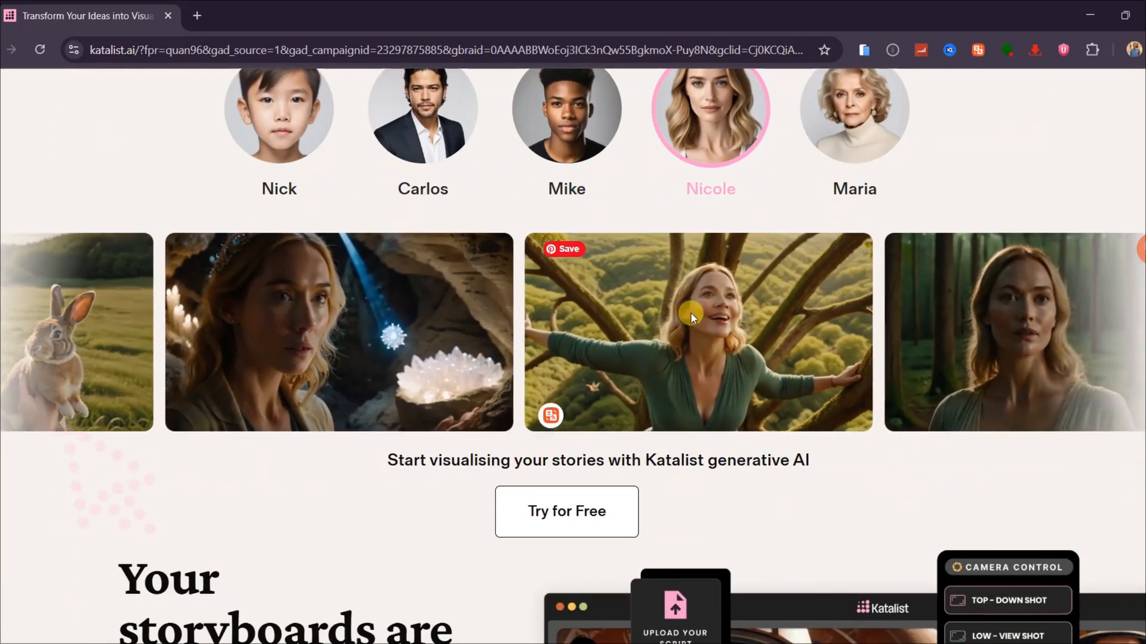
{"action": "scroll", "scroll_direction": "down", "scroll_amount": 3}
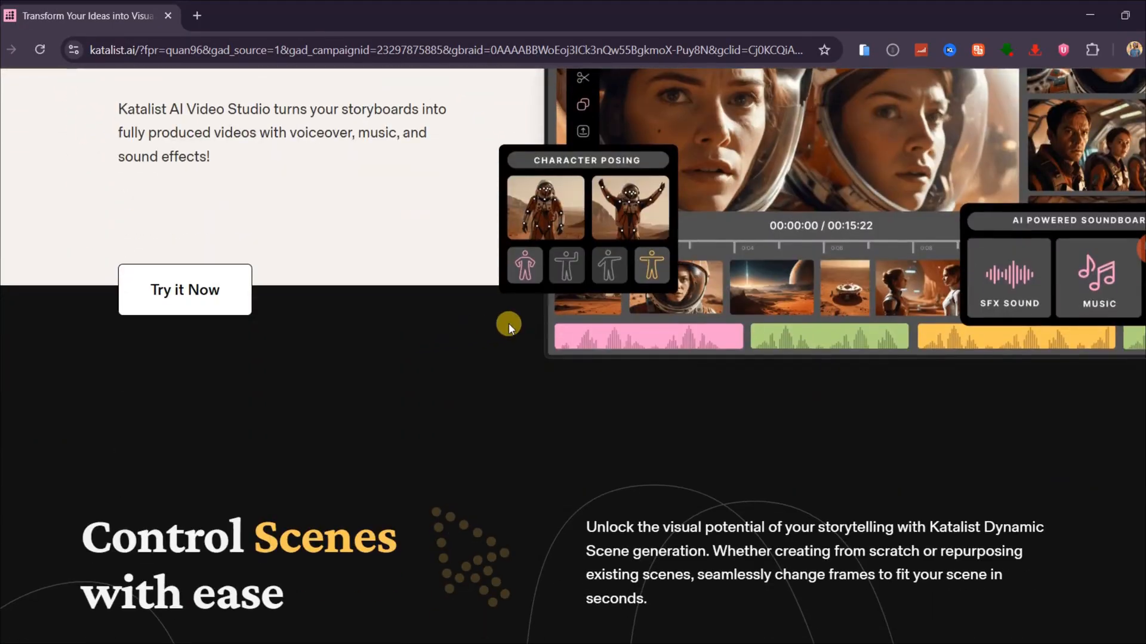
{"action": "scroll", "scroll_direction": "down", "scroll_amount": 3}
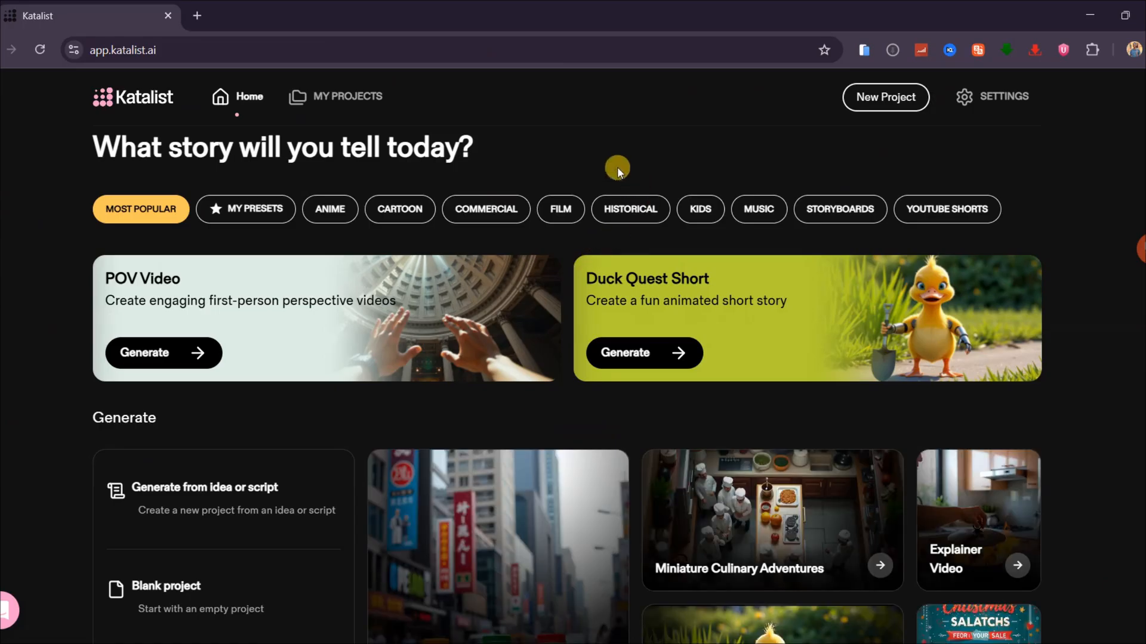
{"action": "mouse_move", "coordinate": [151, 336]}
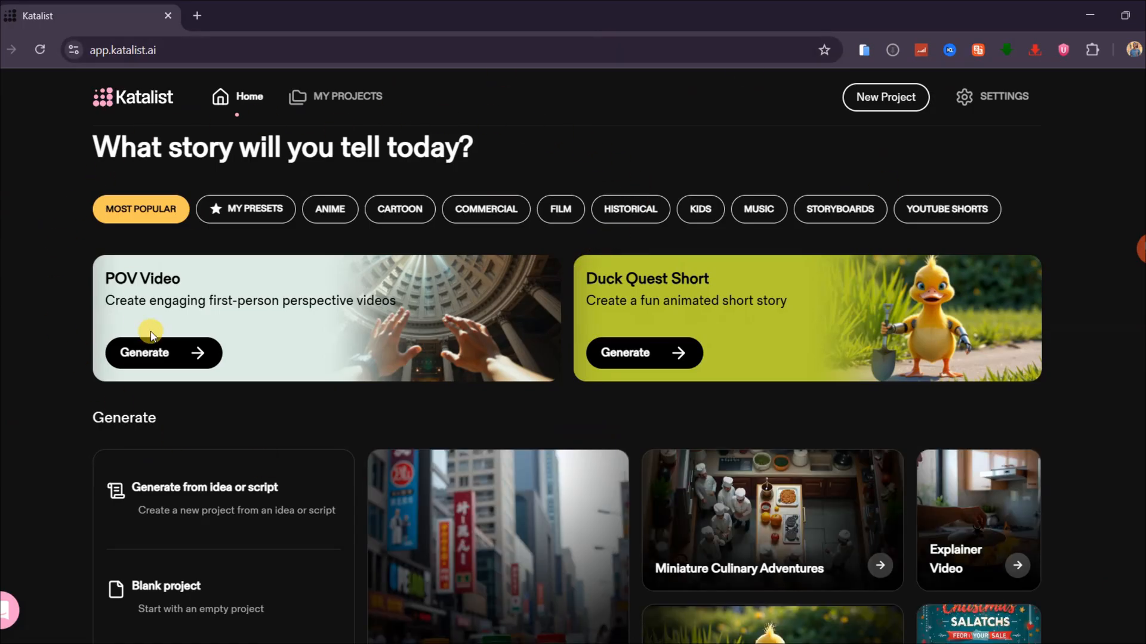
- Start a new Katalist project using 'Generate from idea or script'
{"action": "scroll", "scroll_direction": "down", "scroll_amount": 3}
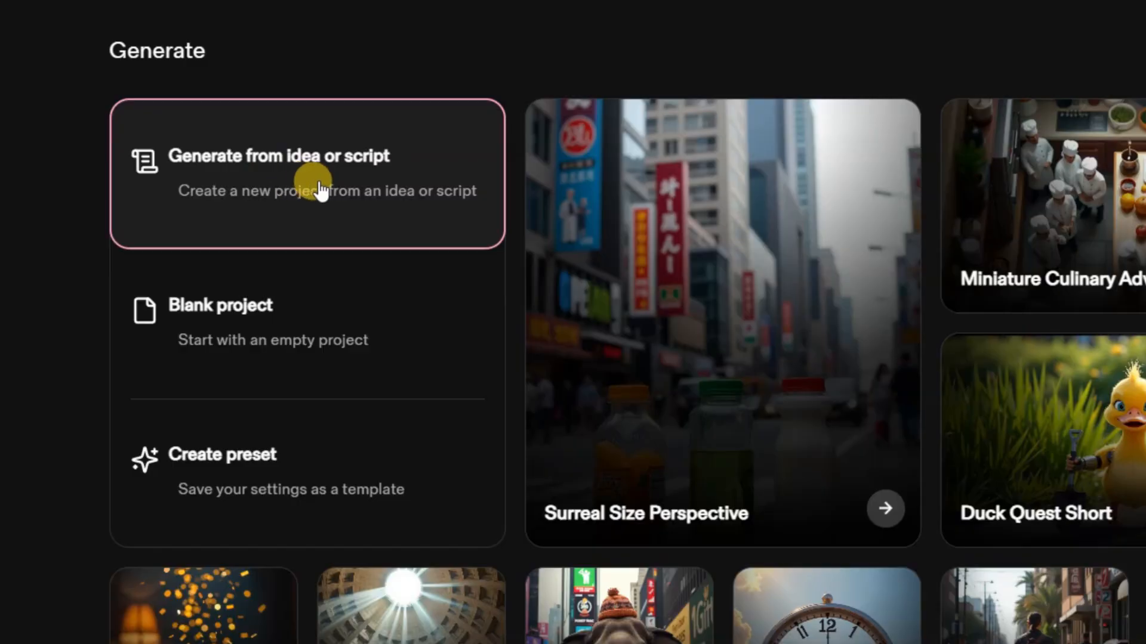
{"action": "left_click", "coordinate": [307, 174]}
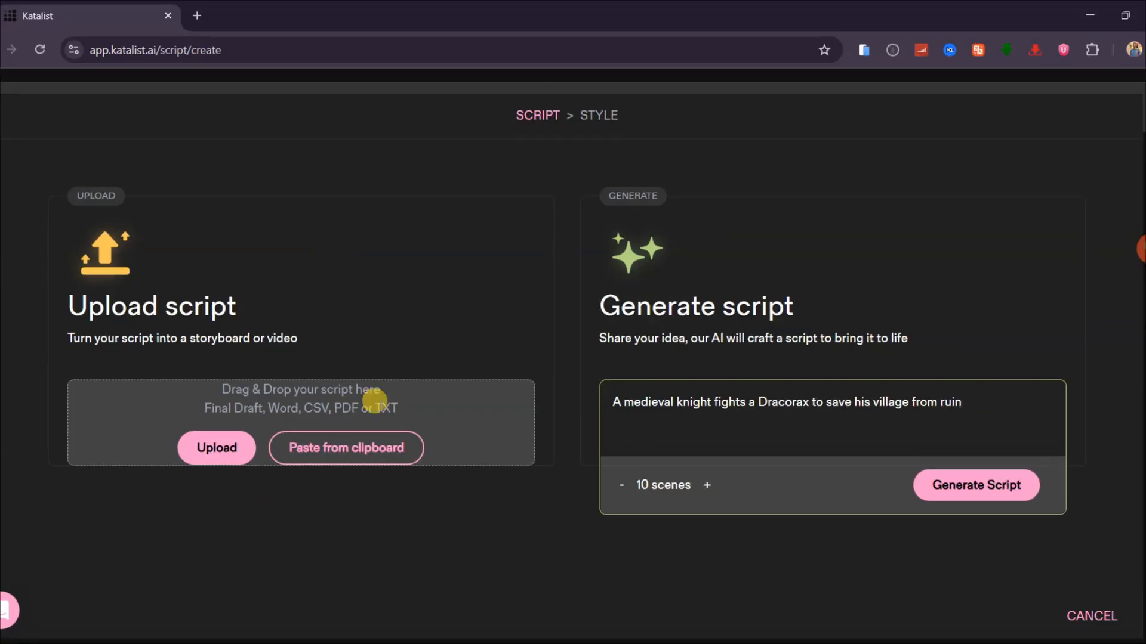
{"action": "mouse_move", "coordinate": [254, 363]}
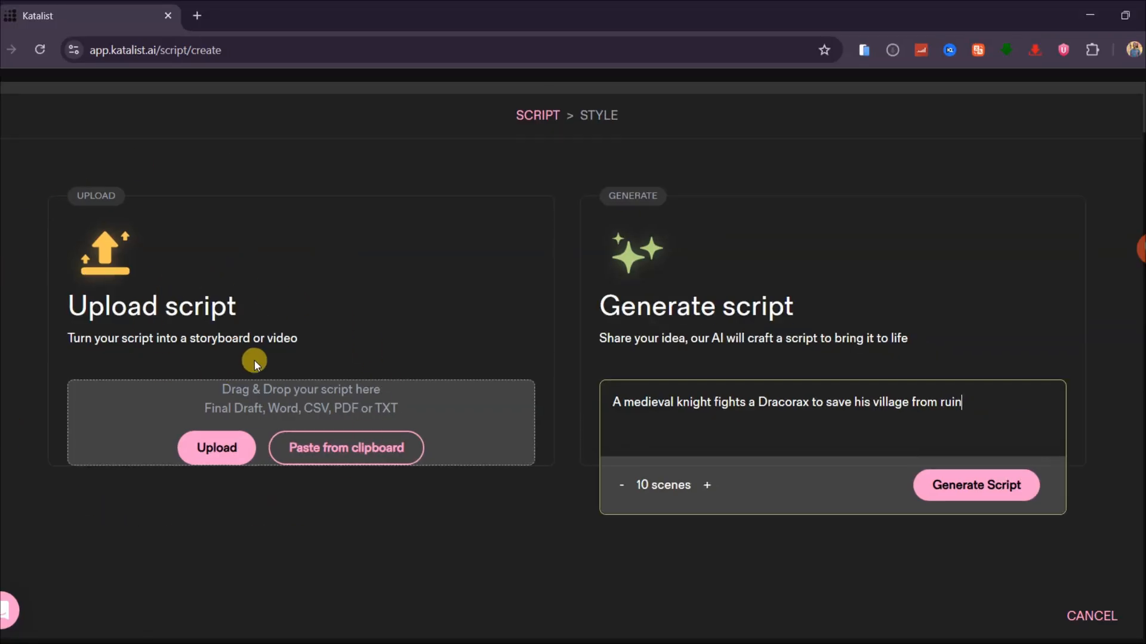
{"action": "mouse_move", "coordinate": [250, 326]}
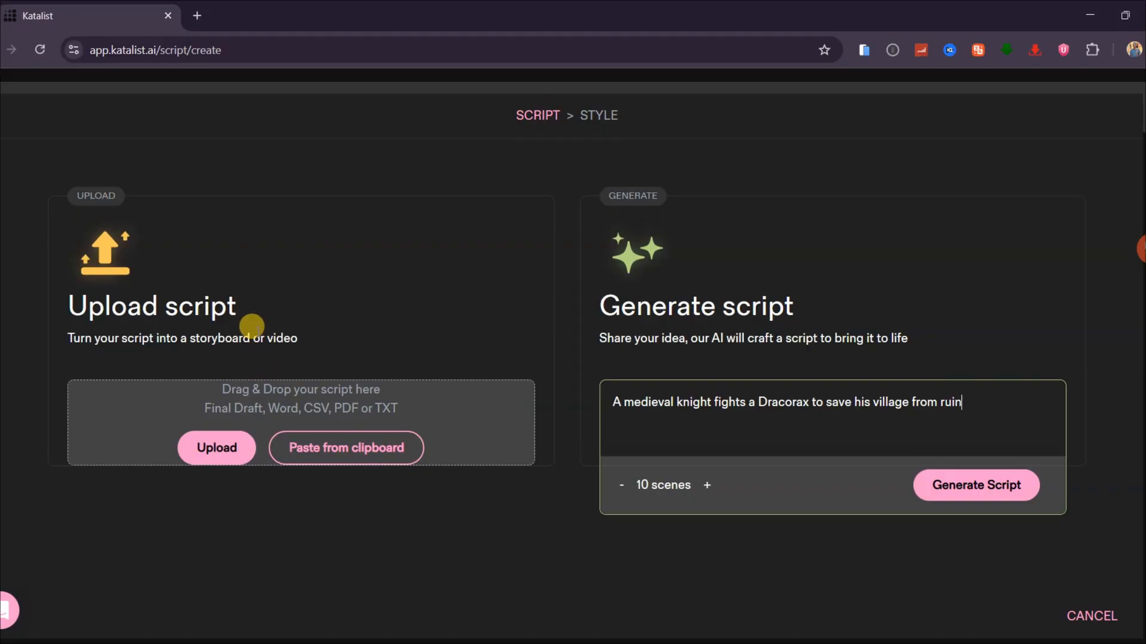
{"action": "mouse_move", "coordinate": [500, 359]}
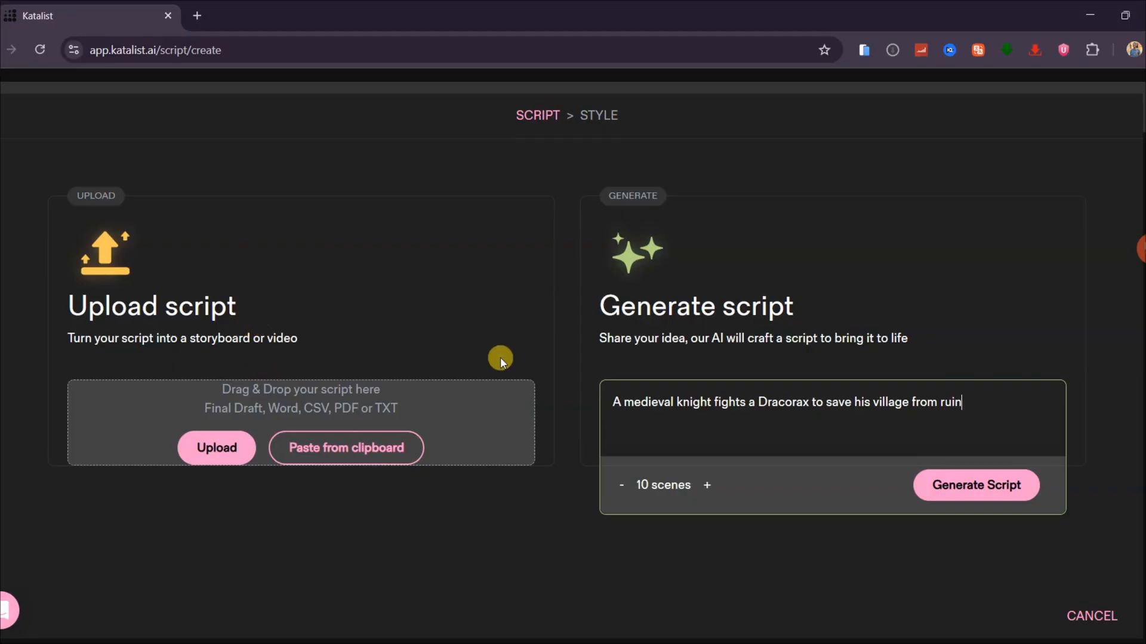
{"action": "mouse_move", "coordinate": [860, 307]}
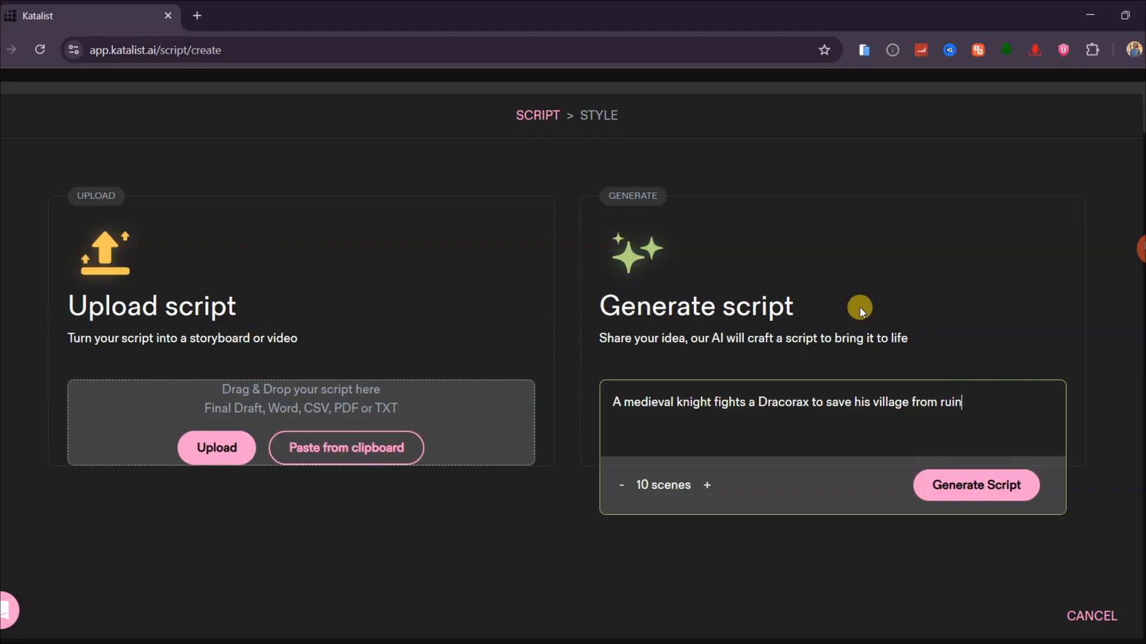
{"action": "mouse_move", "coordinate": [802, 364]}
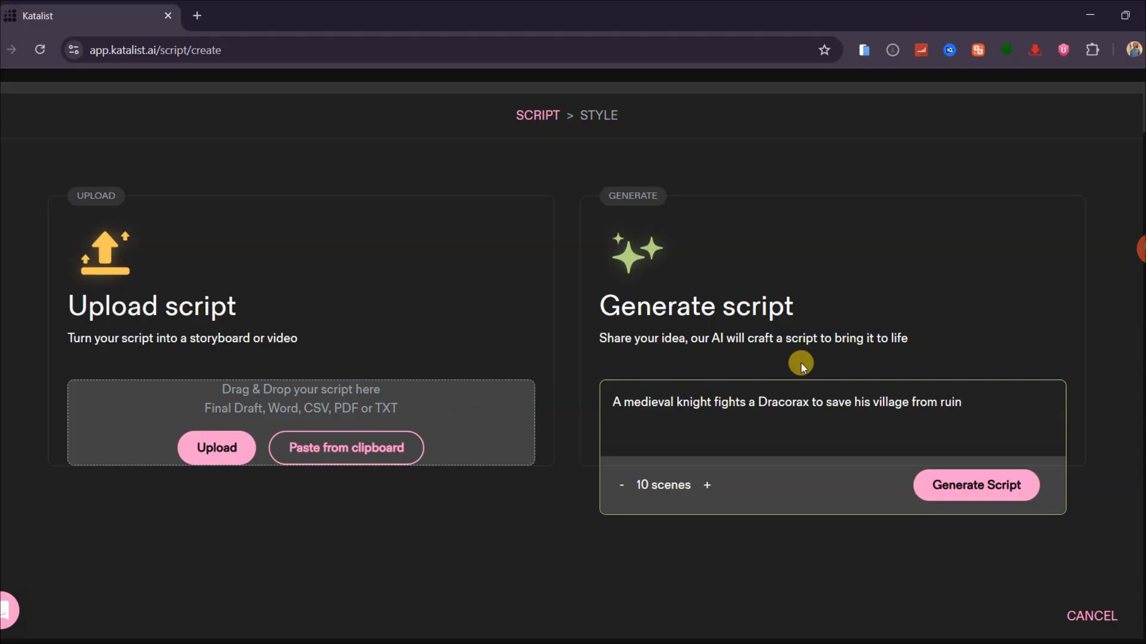
{"action": "mouse_move", "coordinate": [984, 414]}
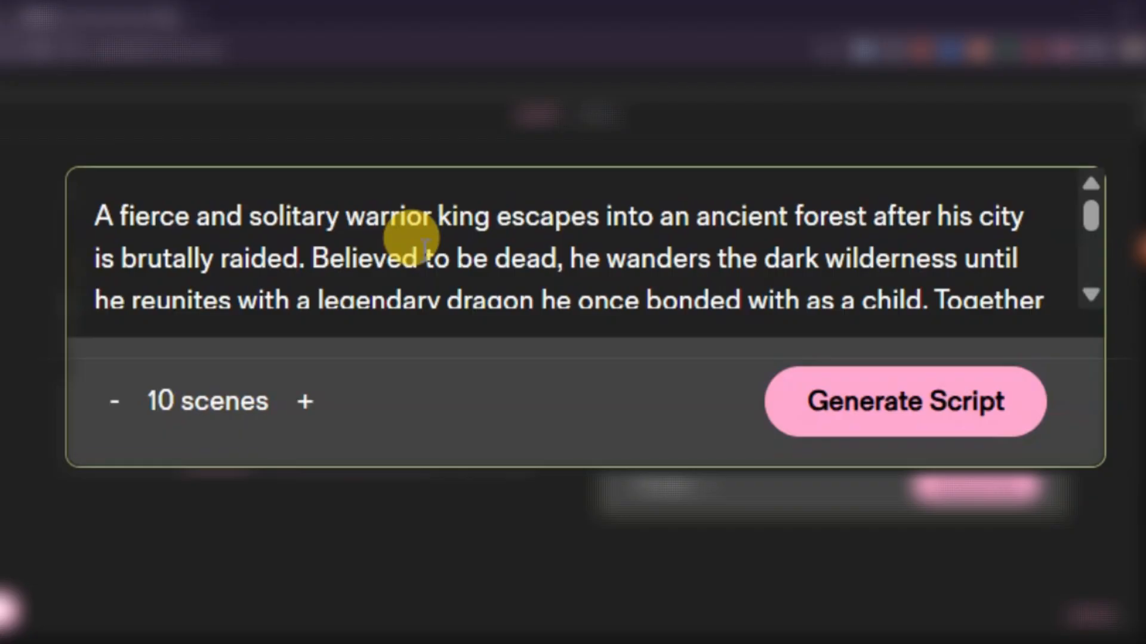
{"action": "mouse_move", "coordinate": [420, 237]}
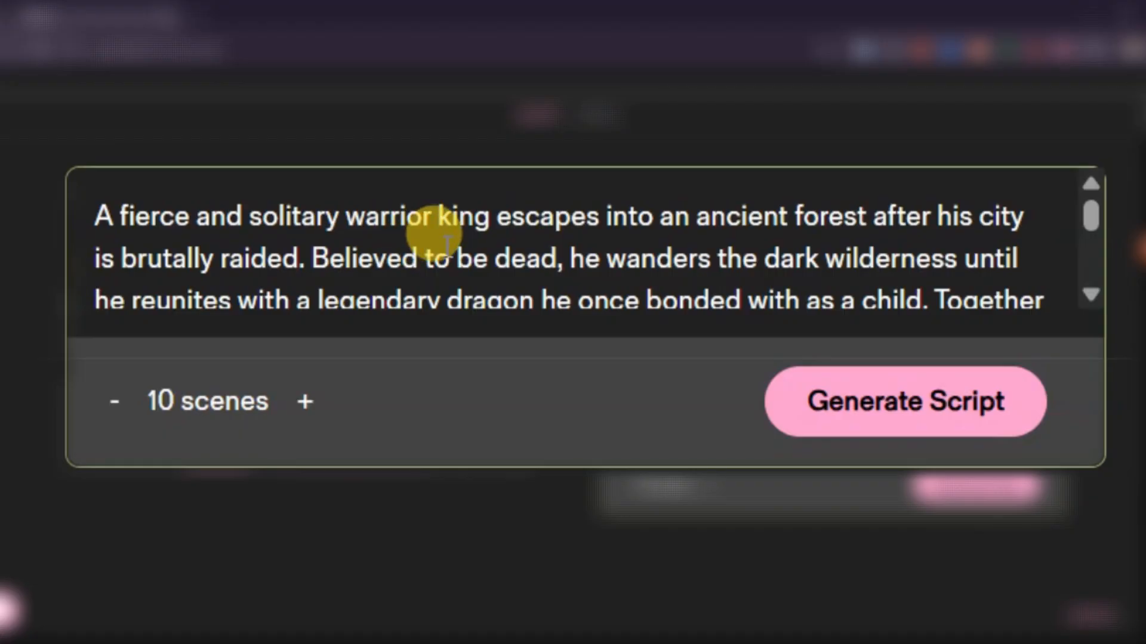
{"action": "mouse_move", "coordinate": [953, 264]}
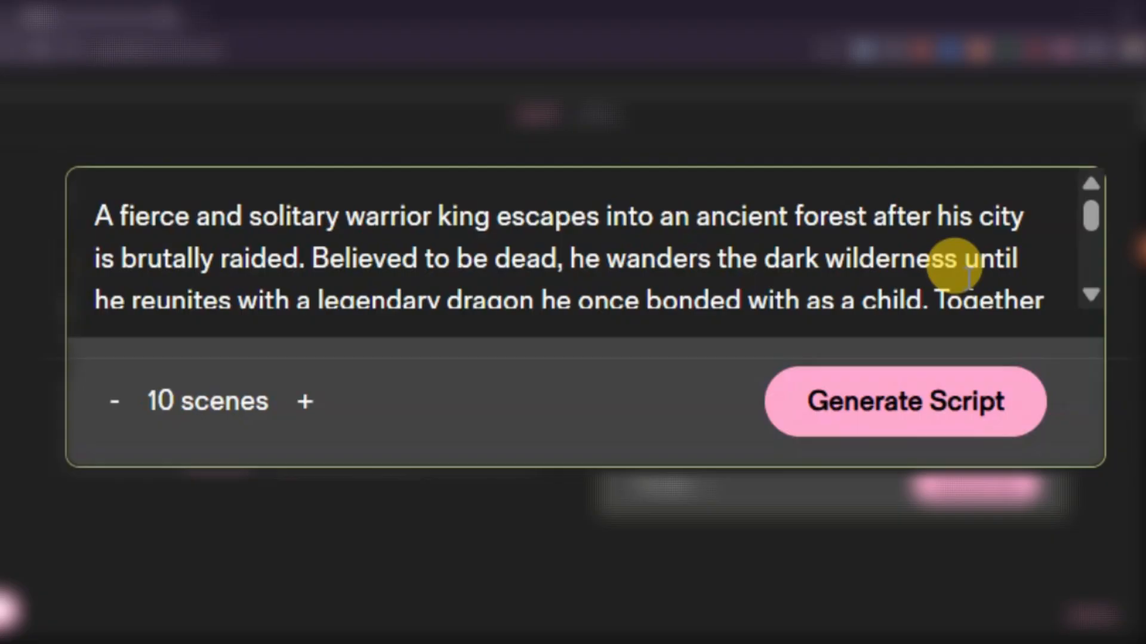
- Review the pasted warrior king and dragon idea and lower the scene count with the -/+ controls
{"action": "scroll", "scroll_direction": "down", "scroll_amount": 3}
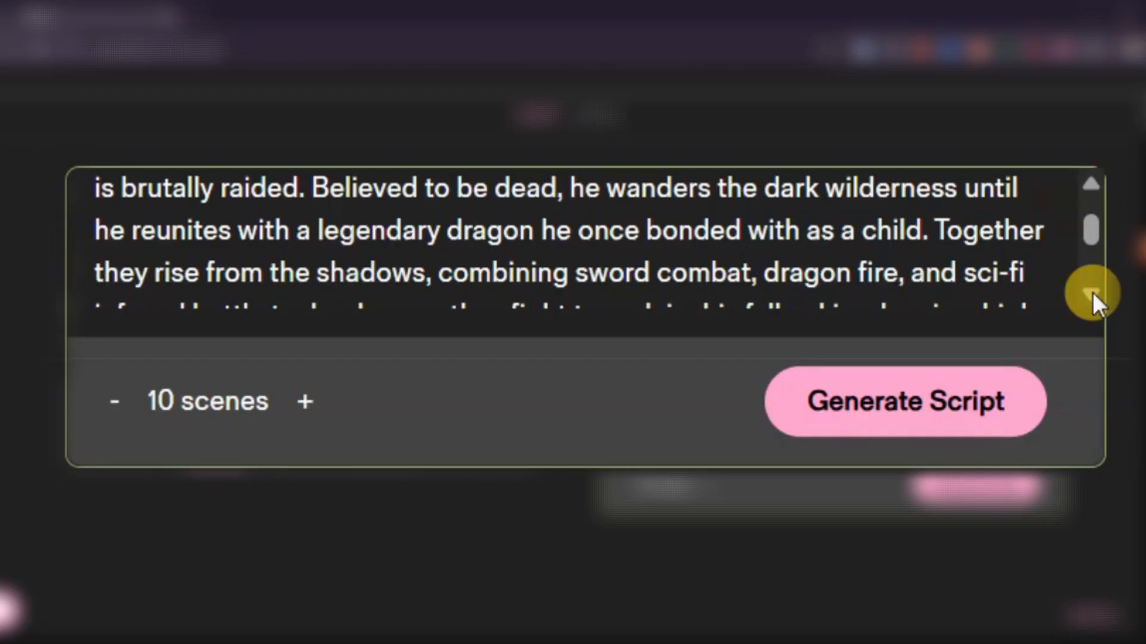
{"action": "scroll", "scroll_direction": "down", "scroll_amount": 3}
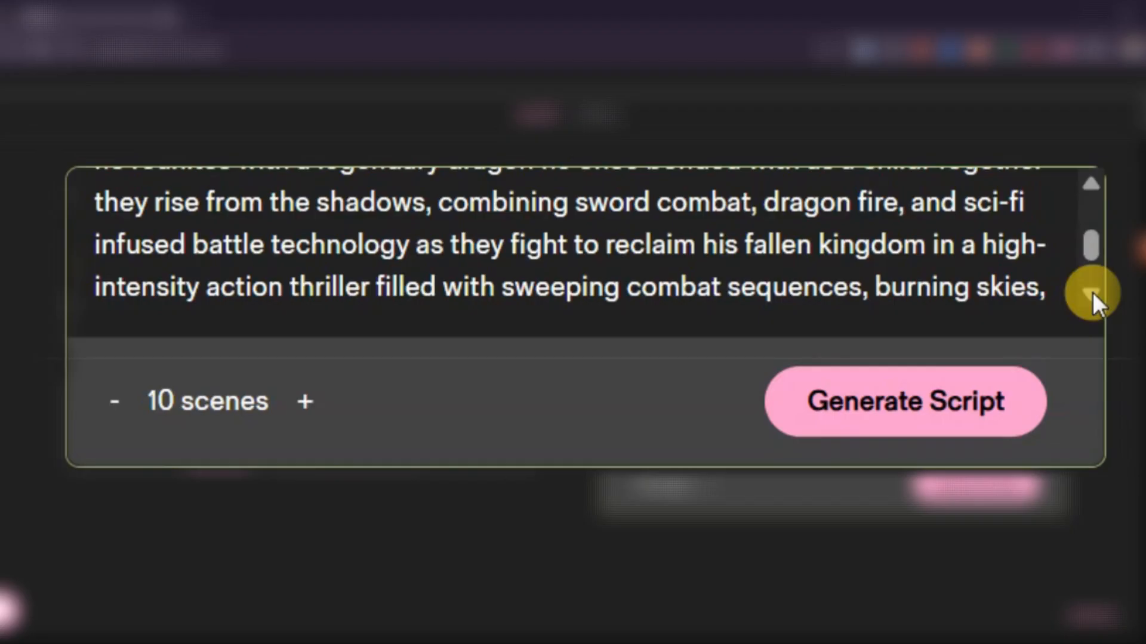
{"action": "scroll", "scroll_direction": "down", "scroll_amount": 3}
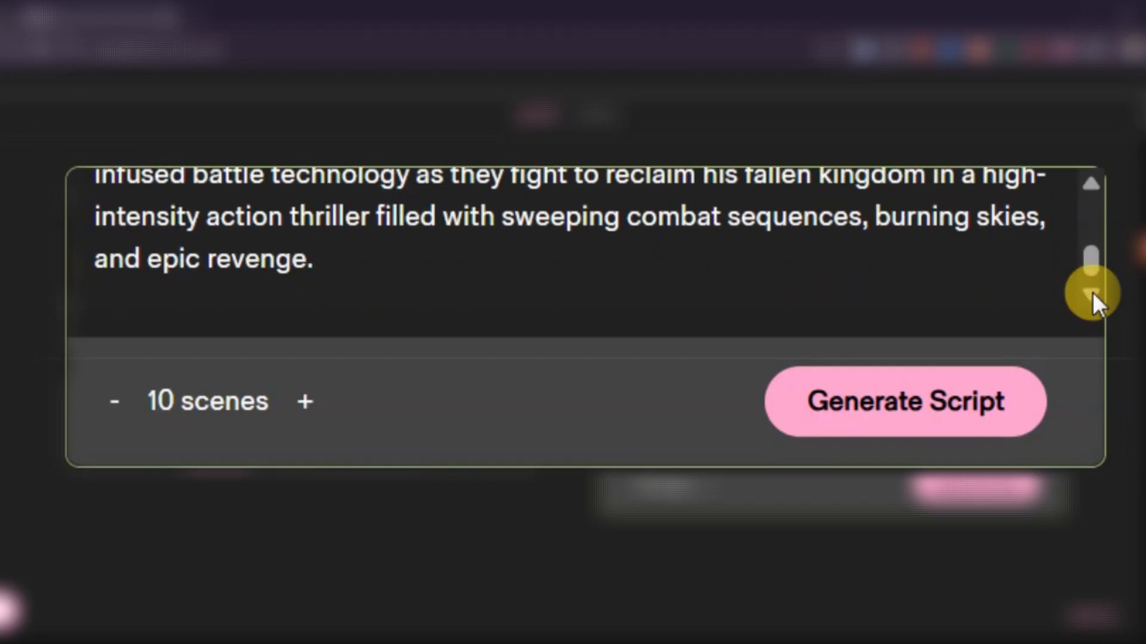
{"action": "left_click", "coordinate": [312, 259]}
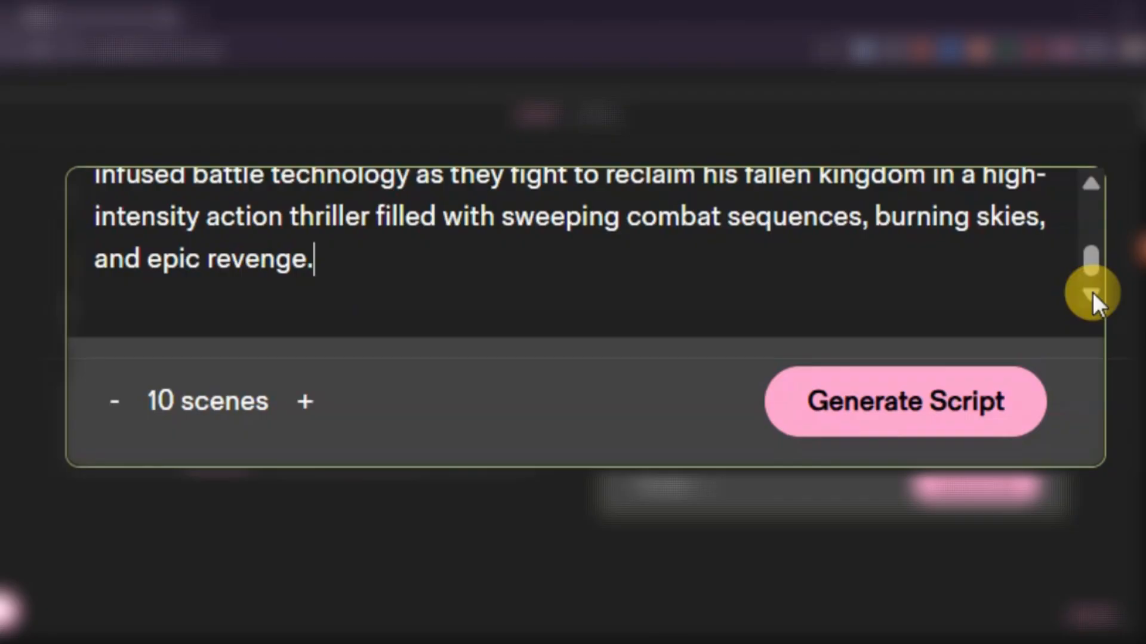
{"action": "left_click", "coordinate": [114, 402]}
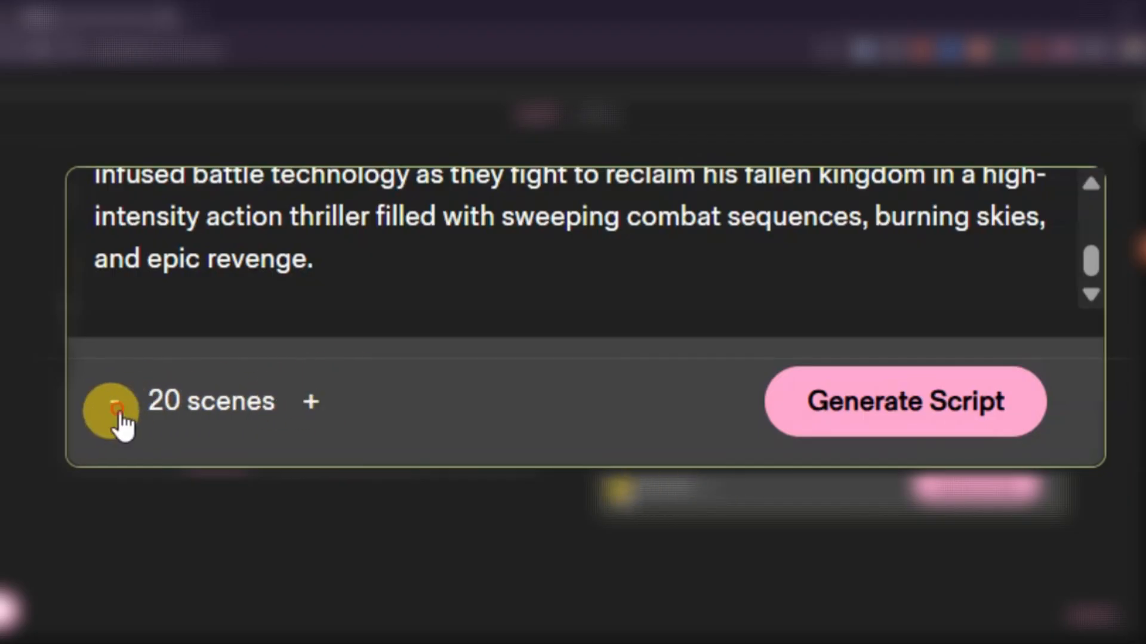
{"action": "left_click", "coordinate": [904, 401]}
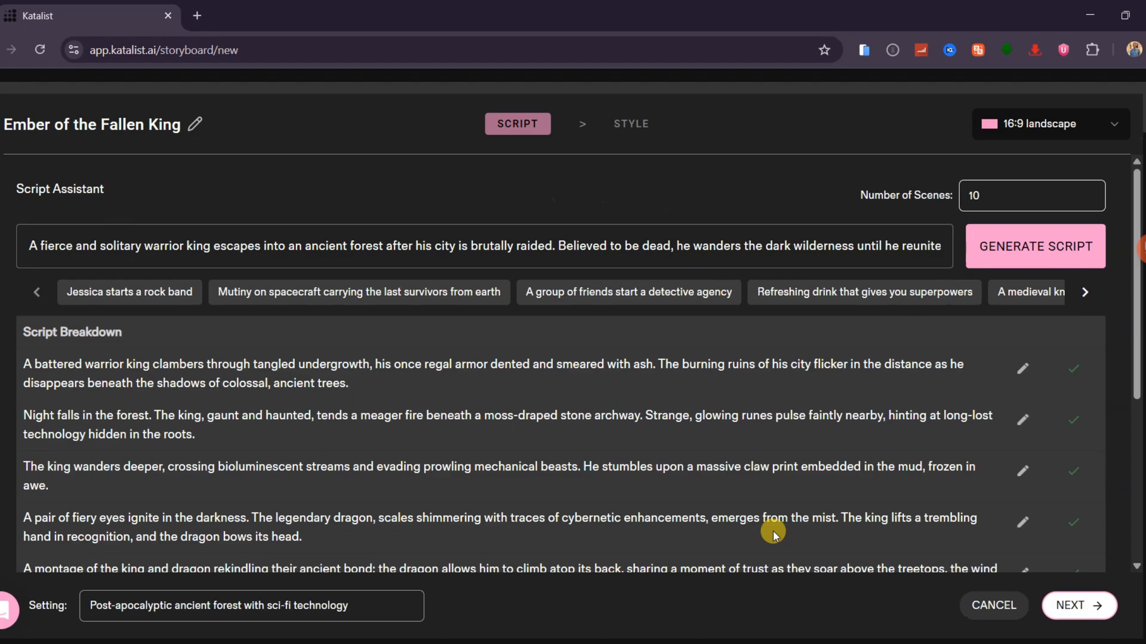
{"action": "mouse_move", "coordinate": [758, 530]}
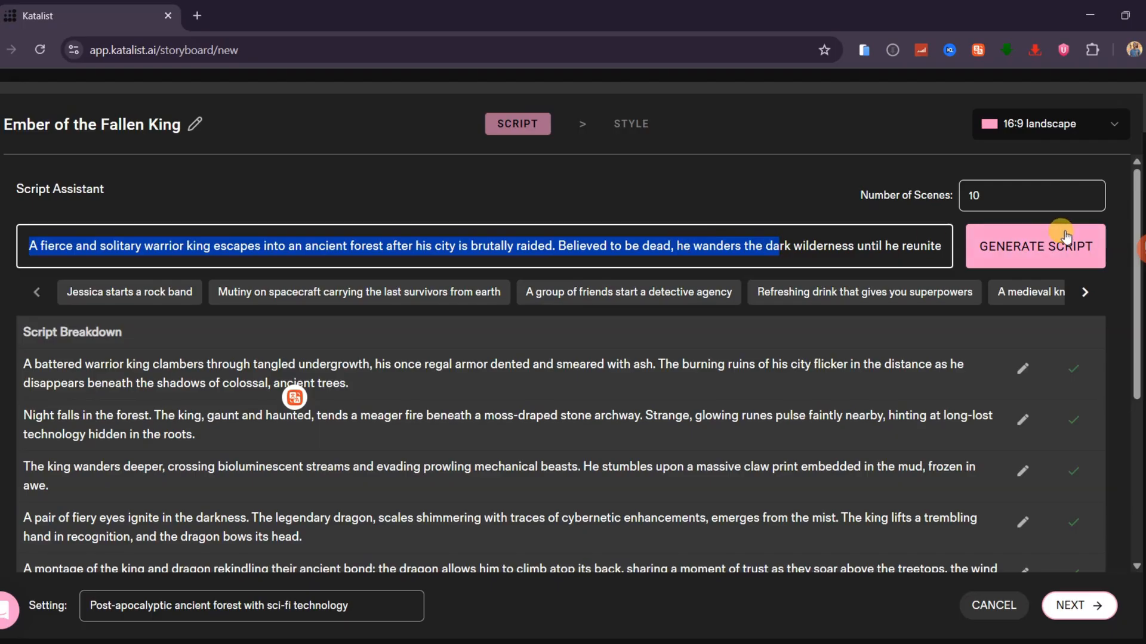
{"action": "mouse_move", "coordinate": [510, 258]}
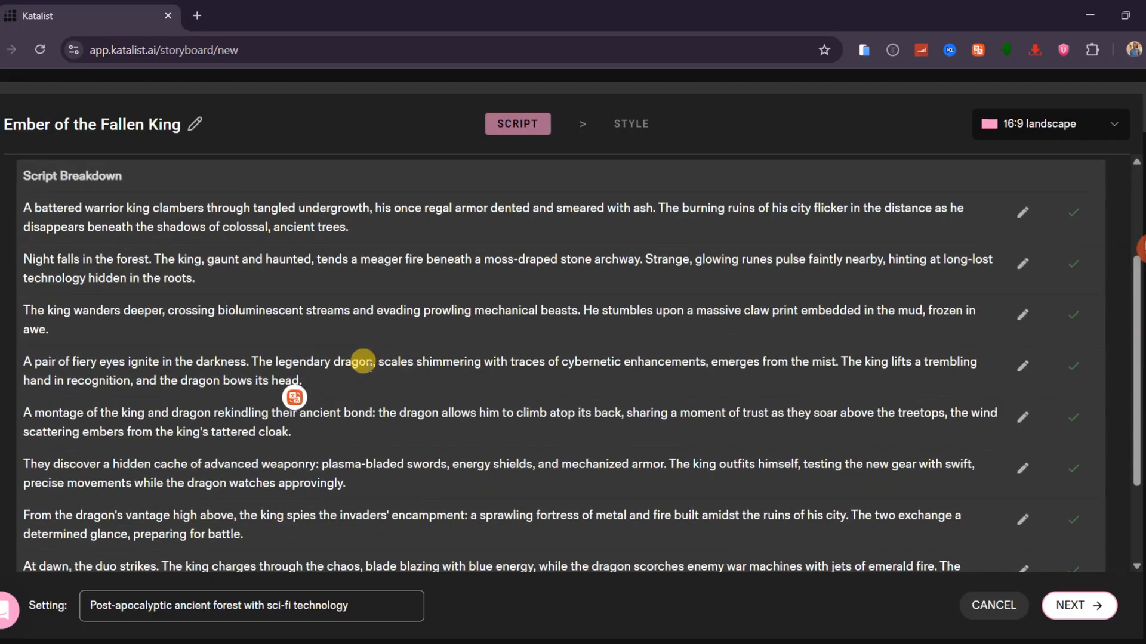
- Review the script breakdown, edit the dragon's-vantage scene, and select the post-apocalyptic forest setting text
{"action": "scroll", "scroll_direction": "down", "scroll_amount": 3}
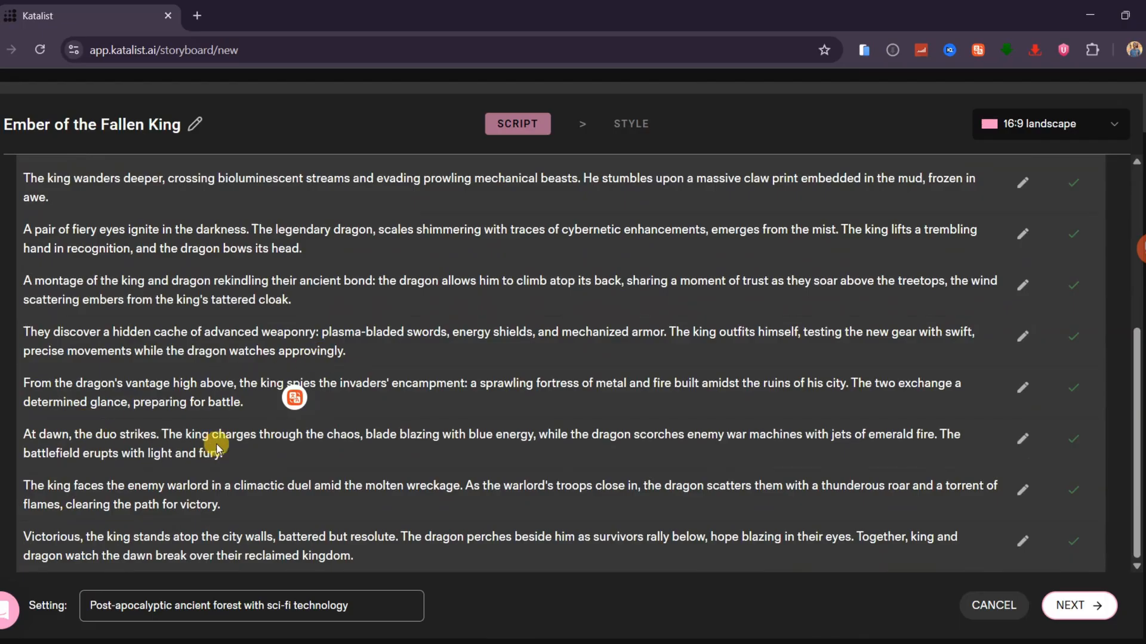
{"action": "mouse_move", "coordinate": [1043, 389]}
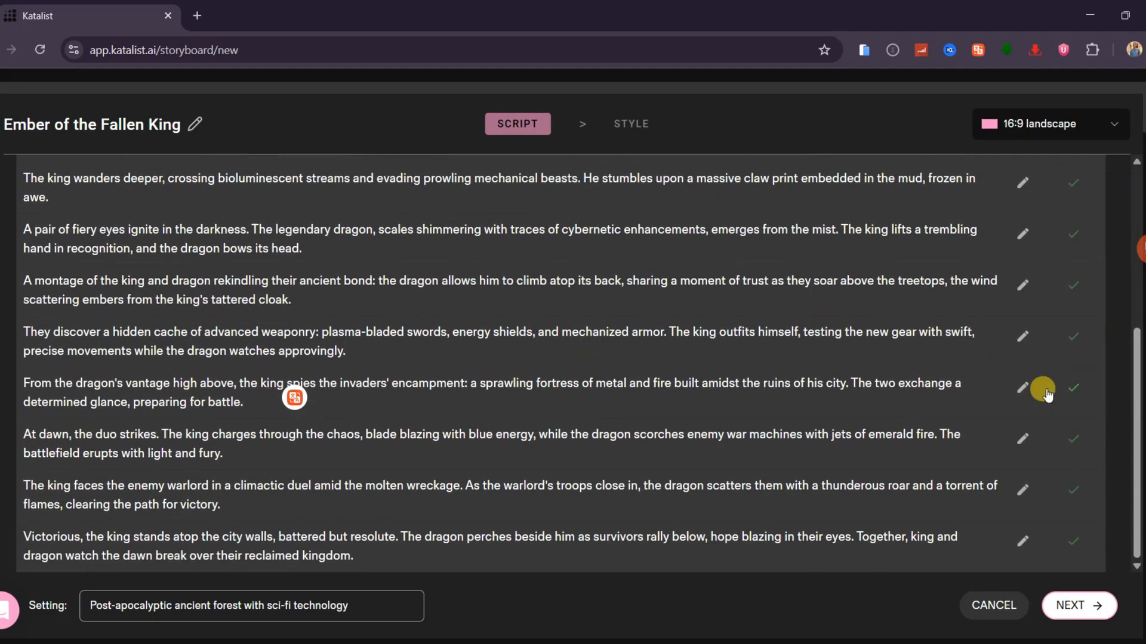
{"action": "left_click", "coordinate": [1023, 388]}
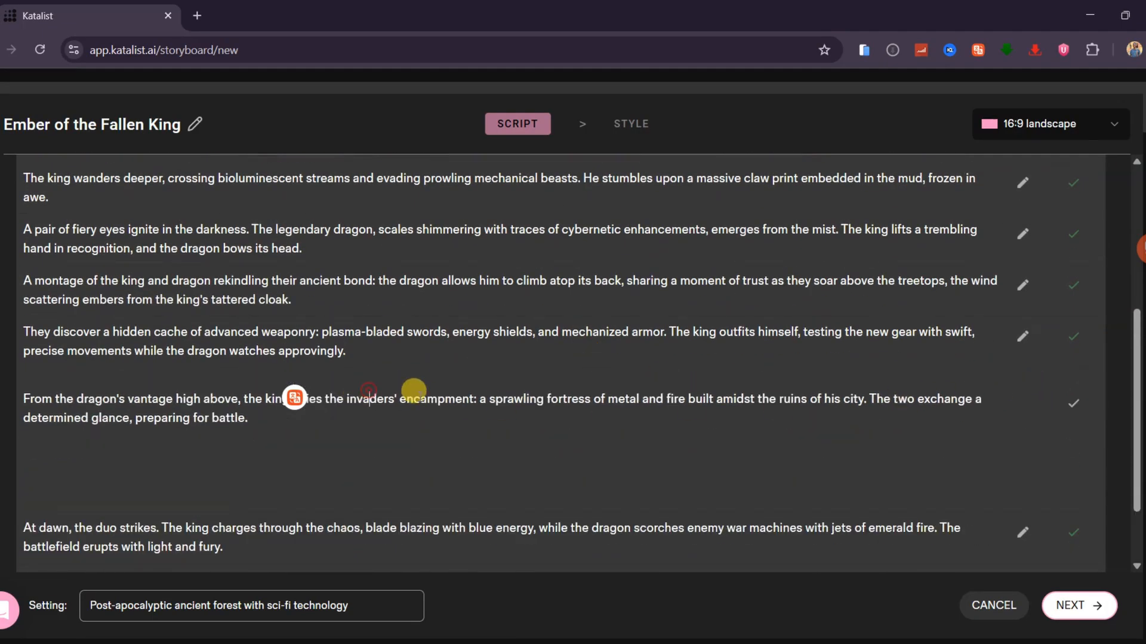
{"action": "scroll", "scroll_direction": "up", "scroll_amount": 3}
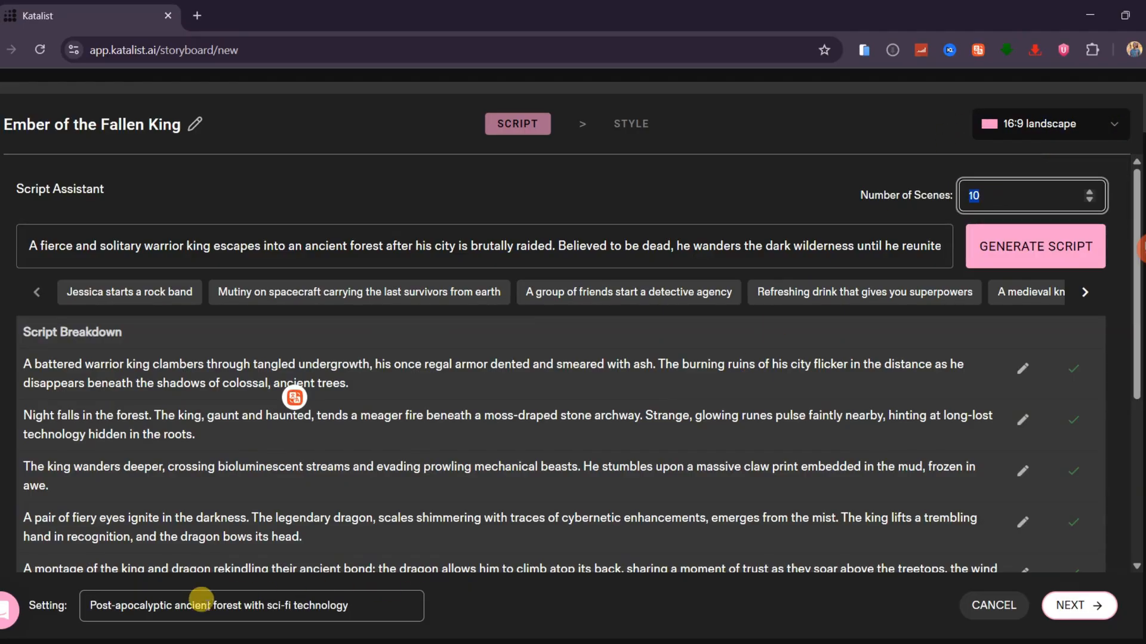
{"action": "triple_click", "coordinate": [252, 605]}
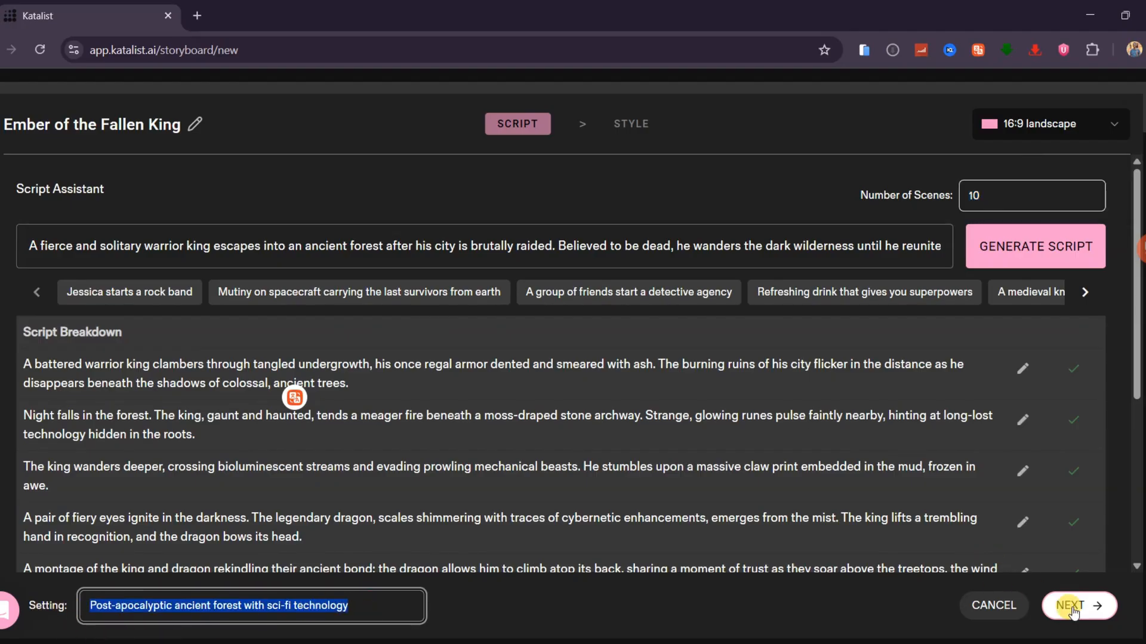
- Advance to the Style step and choose the Cinematic look for the project
{"action": "left_click", "coordinate": [1075, 606]}
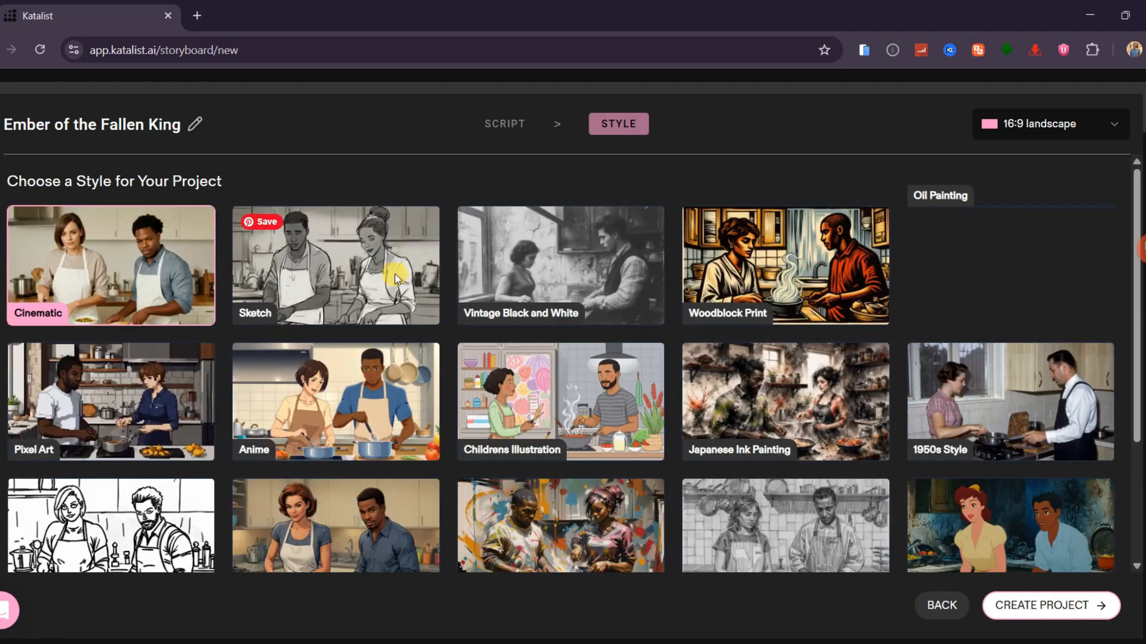
{"action": "mouse_move", "coordinate": [379, 397]}
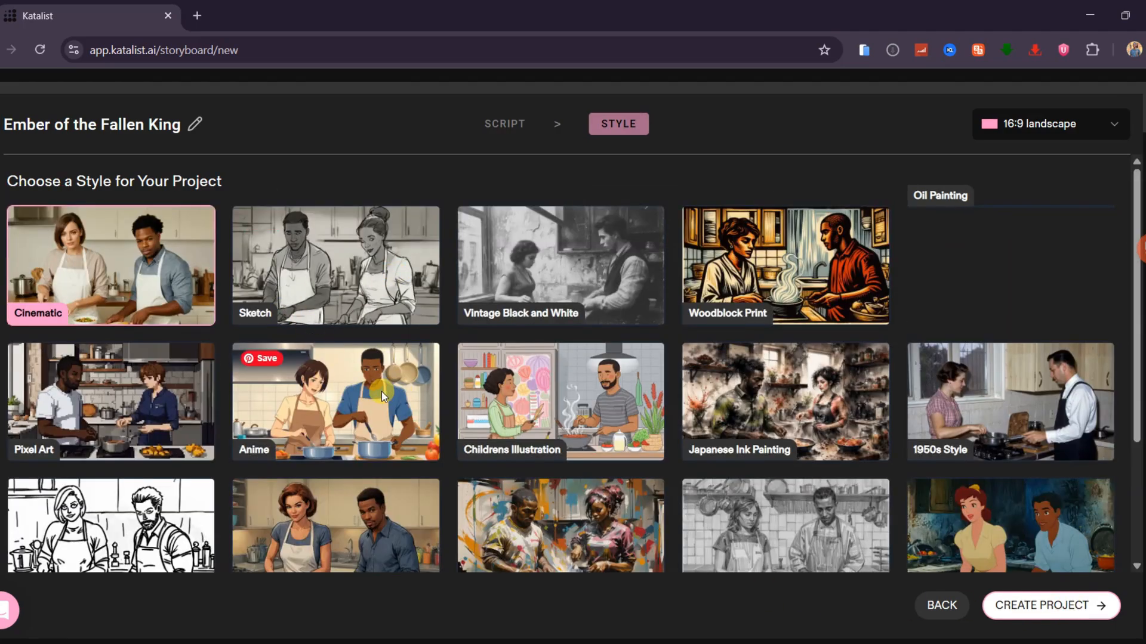
{"action": "scroll", "scroll_direction": "down", "scroll_amount": 3}
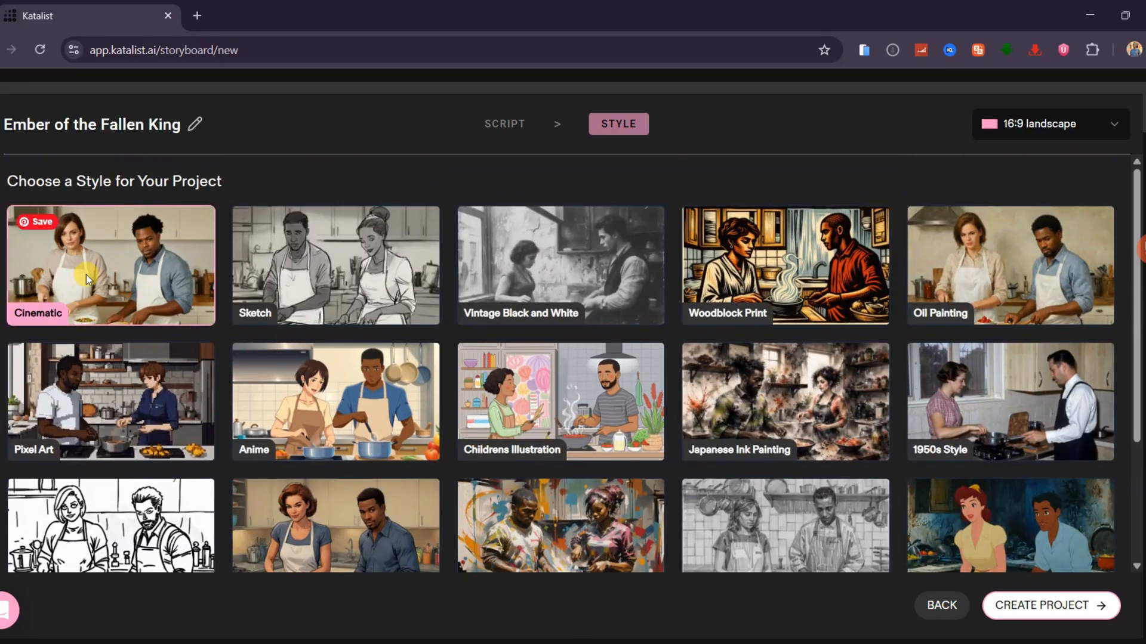
{"action": "mouse_move", "coordinate": [124, 271]}
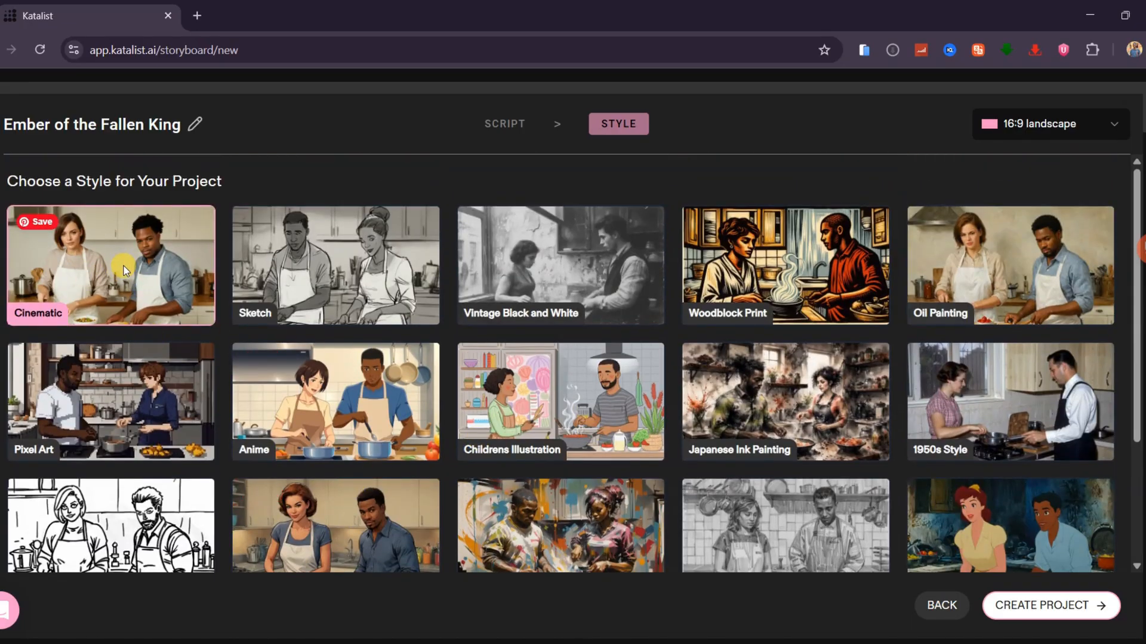
{"action": "left_click", "coordinate": [1049, 605]}
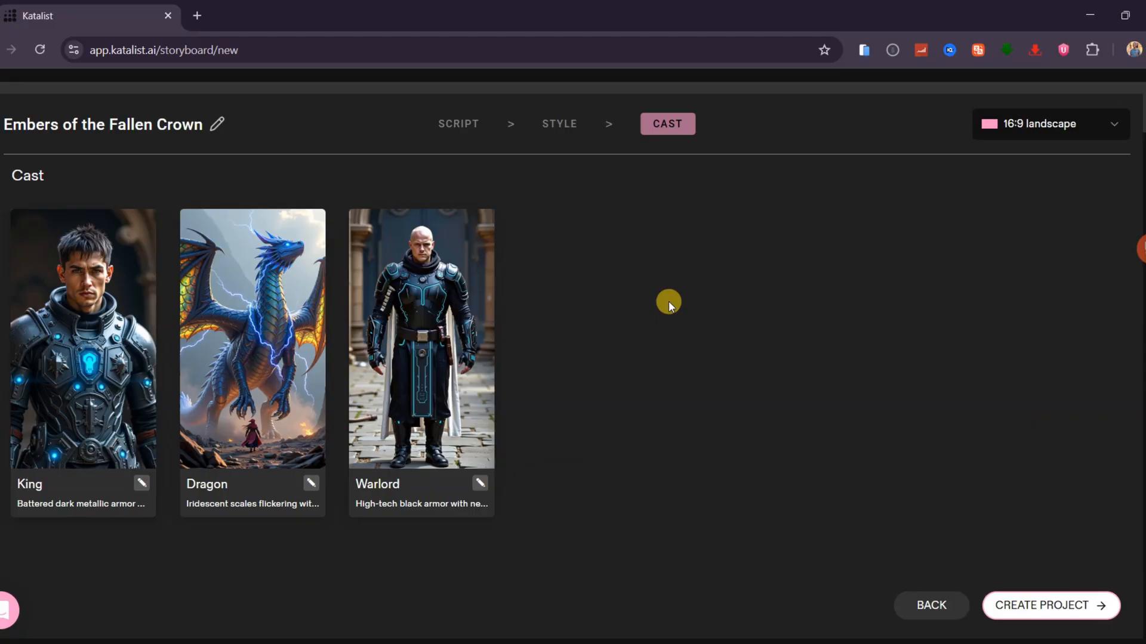
{"action": "mouse_move", "coordinate": [503, 296]}
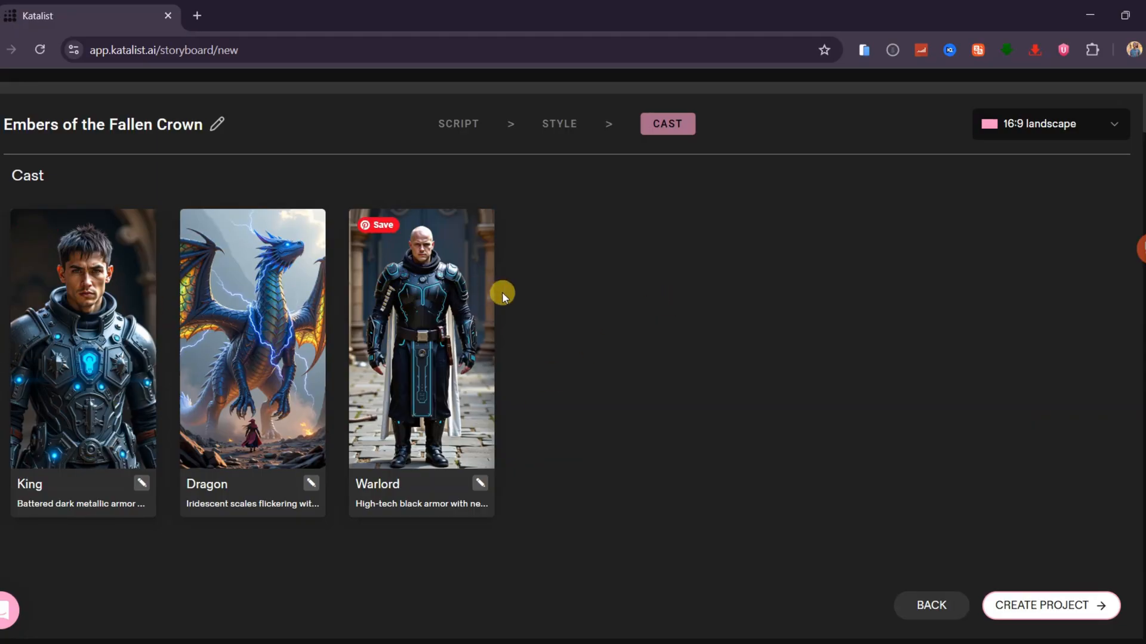
{"action": "mouse_move", "coordinate": [427, 344]}
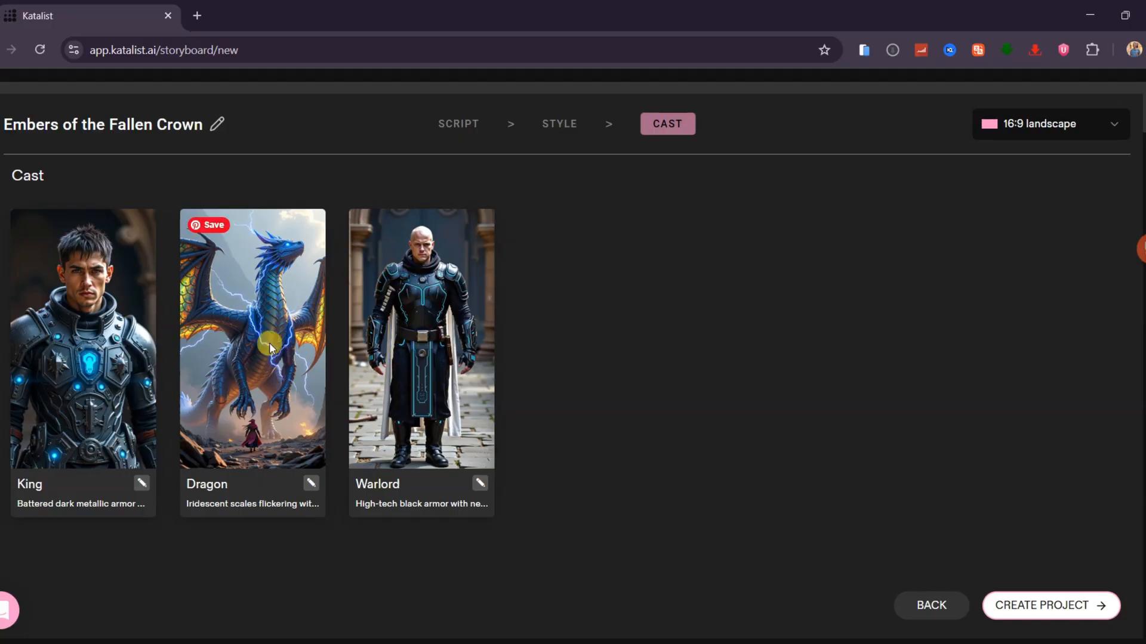
{"action": "mouse_move", "coordinate": [144, 488]}
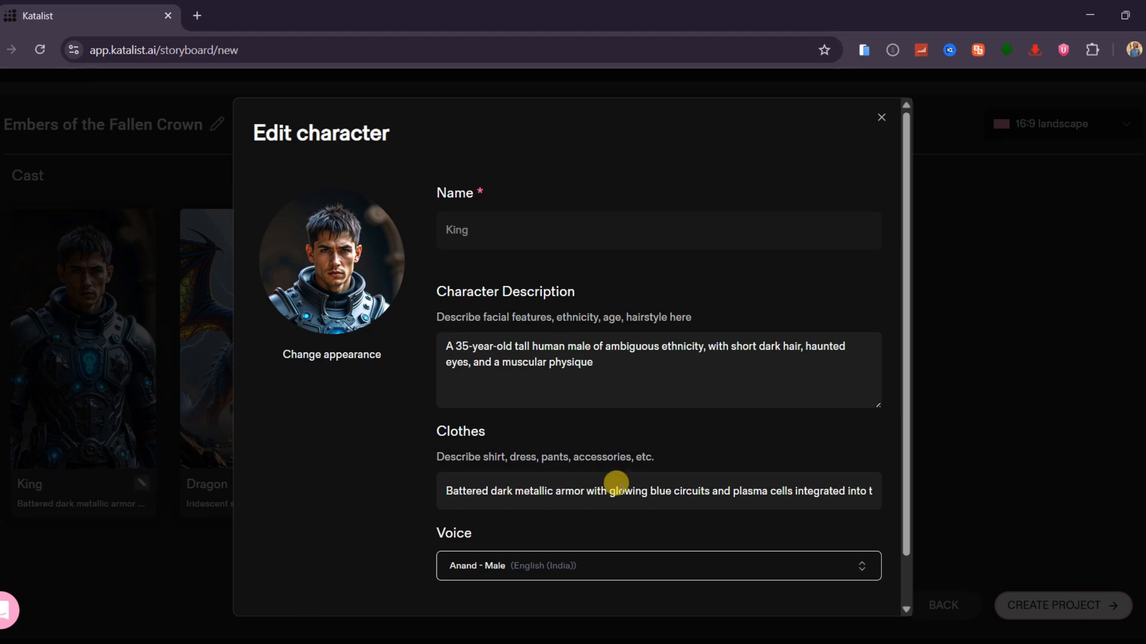
- Check the King's clothes and voice details and save to return to the cast overview
{"action": "scroll", "scroll_direction": "down", "scroll_amount": 3}
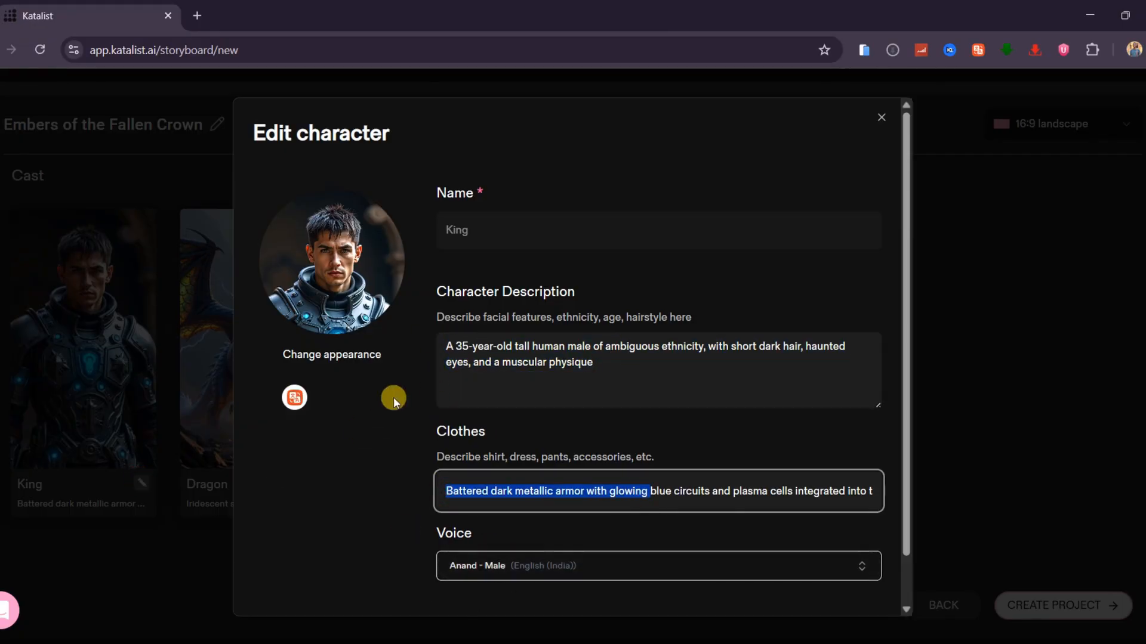
{"action": "left_click", "coordinate": [330, 355]}
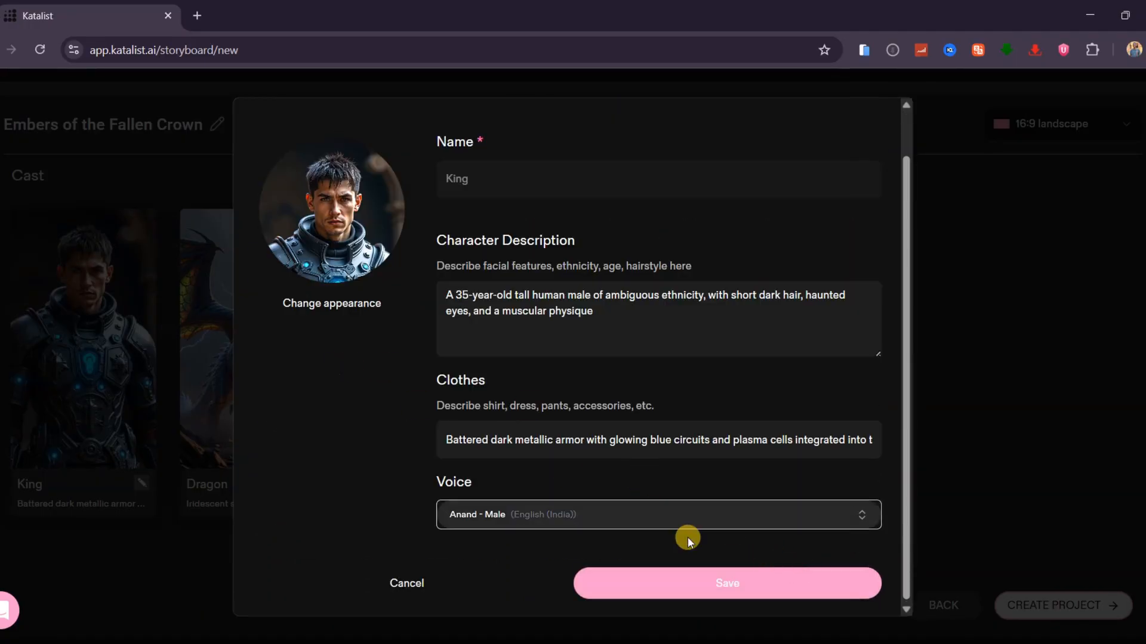
{"action": "left_click", "coordinate": [725, 584]}
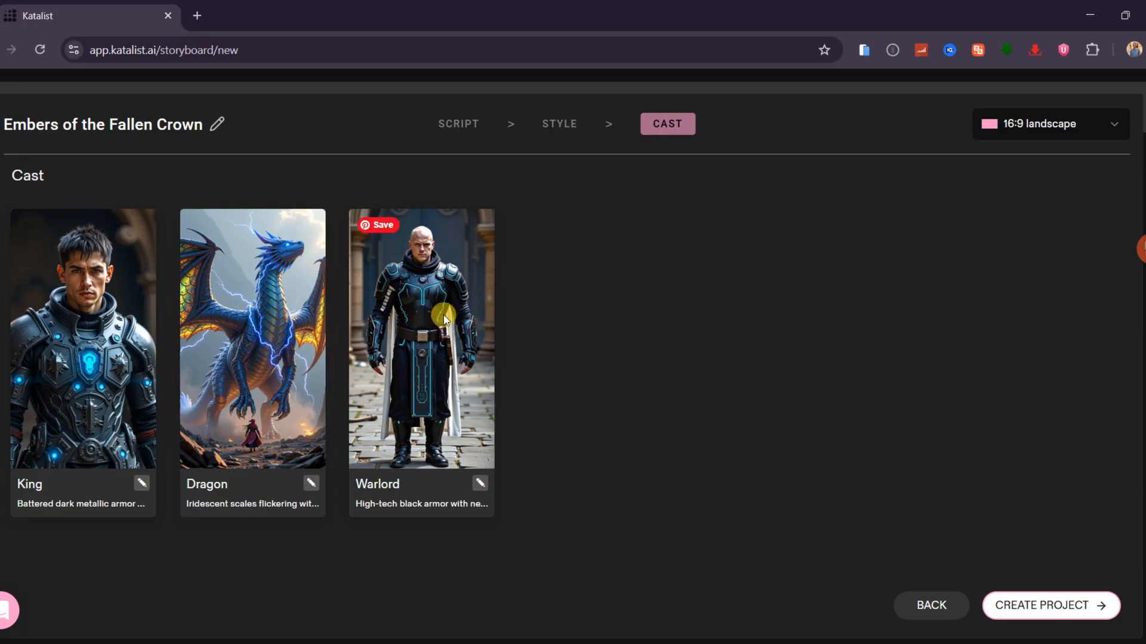
- Create the project and scroll through the generated king and dragon storyboard frames
{"action": "left_click", "coordinate": [1049, 605]}
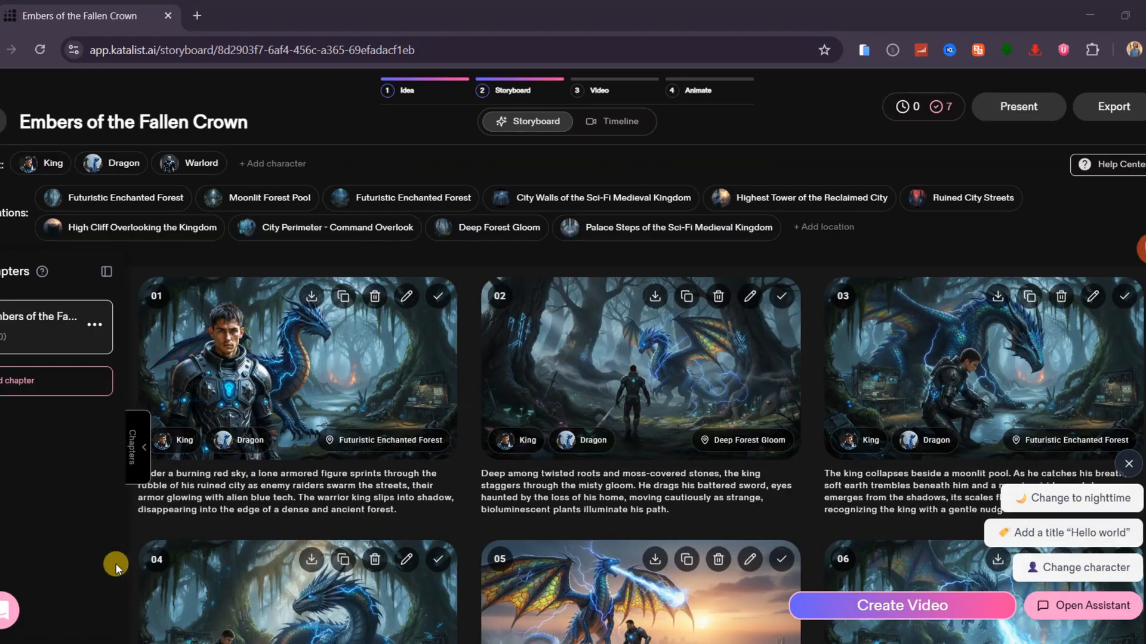
{"action": "scroll", "scroll_direction": "down", "scroll_amount": 3}
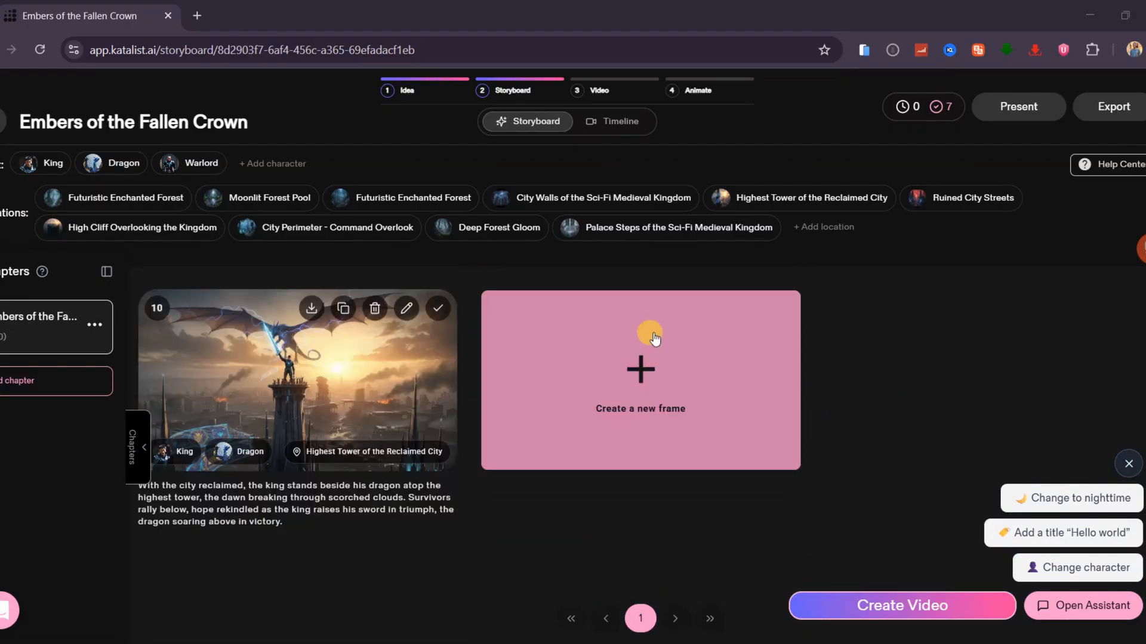
{"action": "mouse_move", "coordinate": [640, 379]}
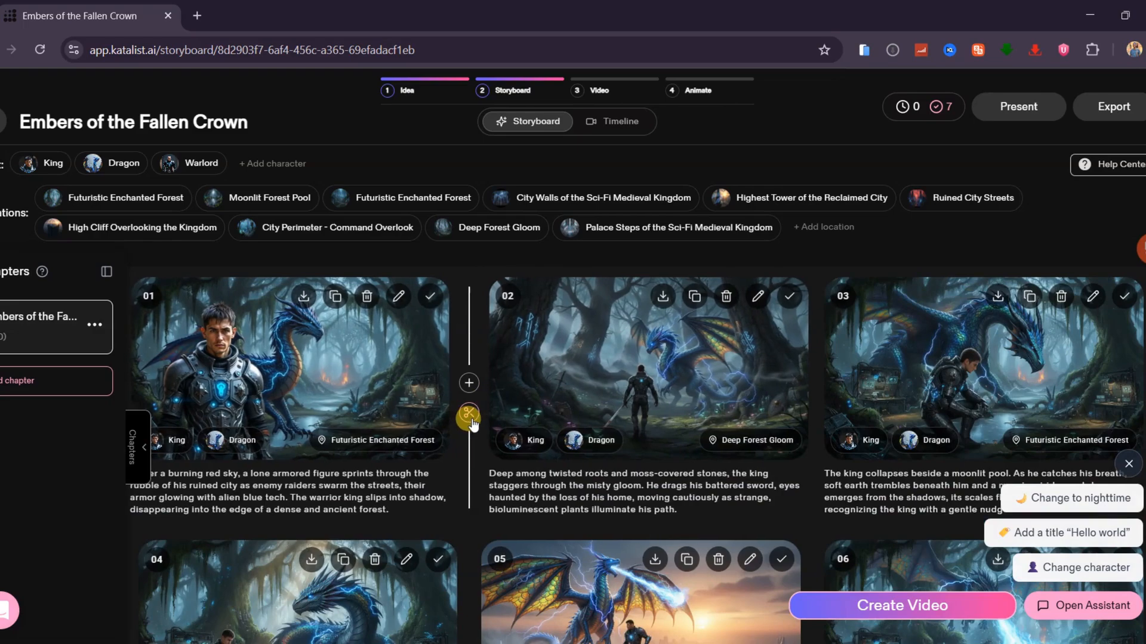
{"action": "mouse_move", "coordinate": [468, 416]}
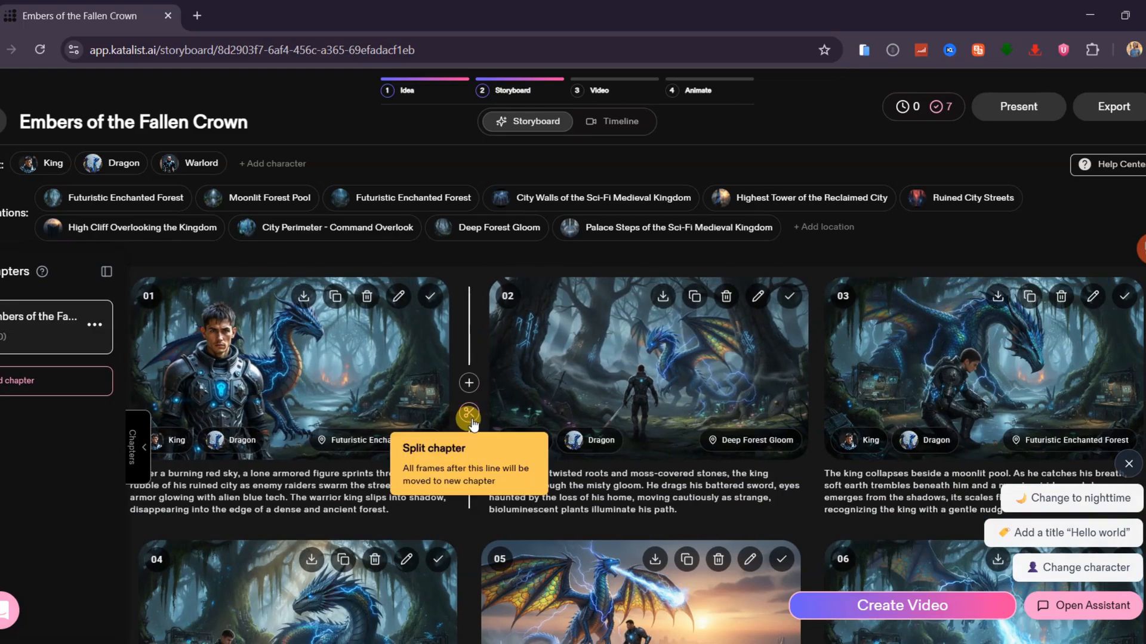
{"action": "scroll", "scroll_direction": "down", "scroll_amount": 3}
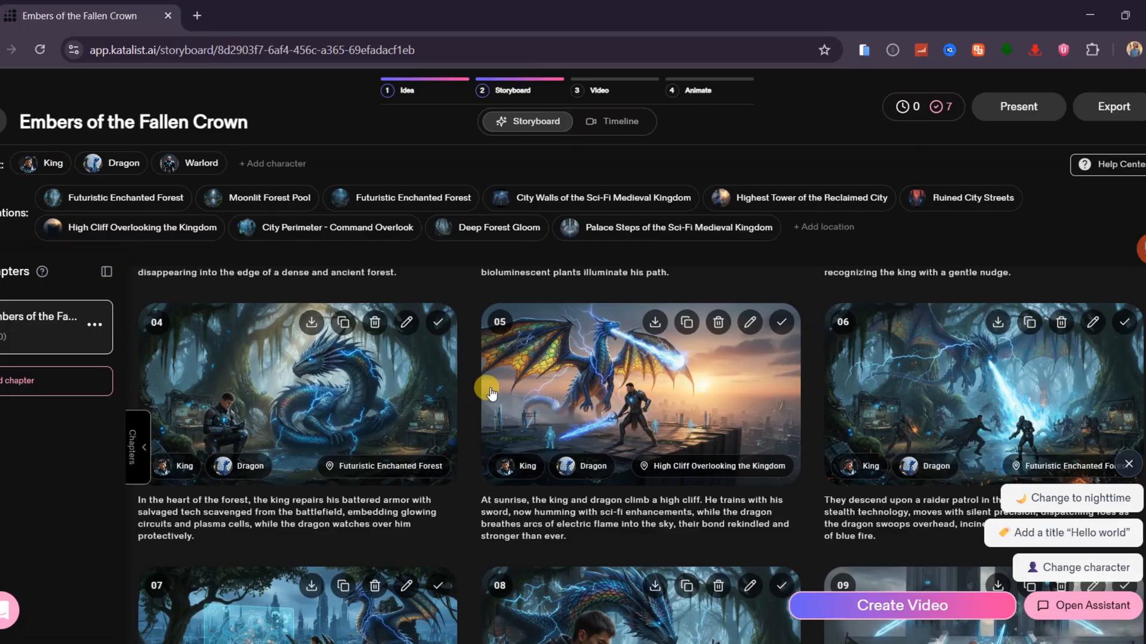
{"action": "mouse_move", "coordinate": [490, 408]}
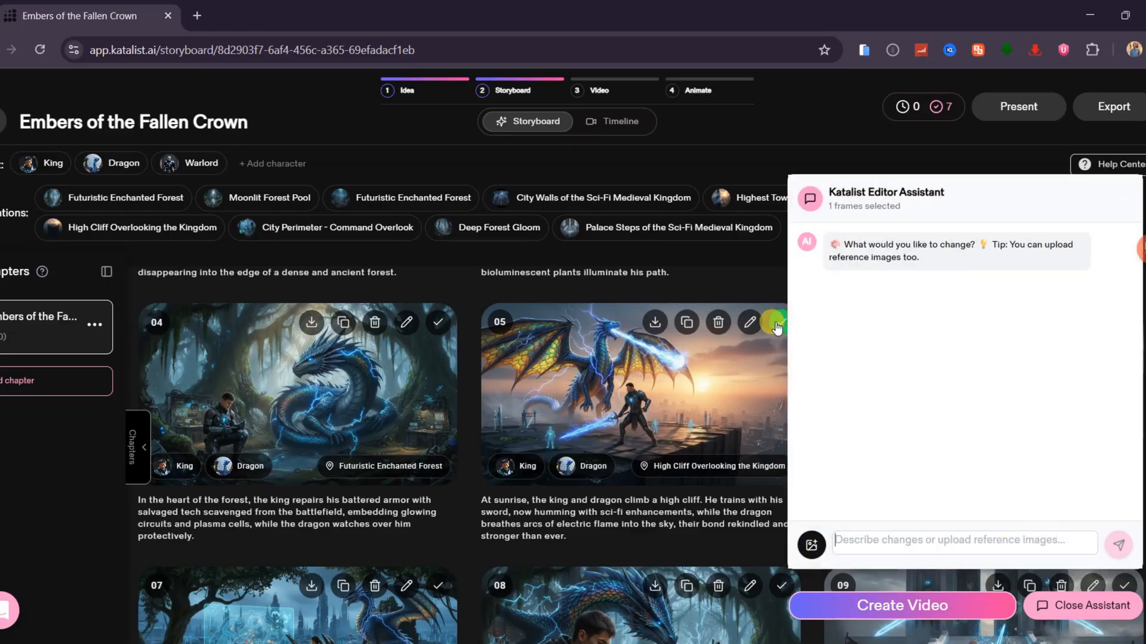
- Ask the Editor Assistant to 'add many soldiers' to frame 05's cliff scene
{"action": "type", "text": "add many sol"}
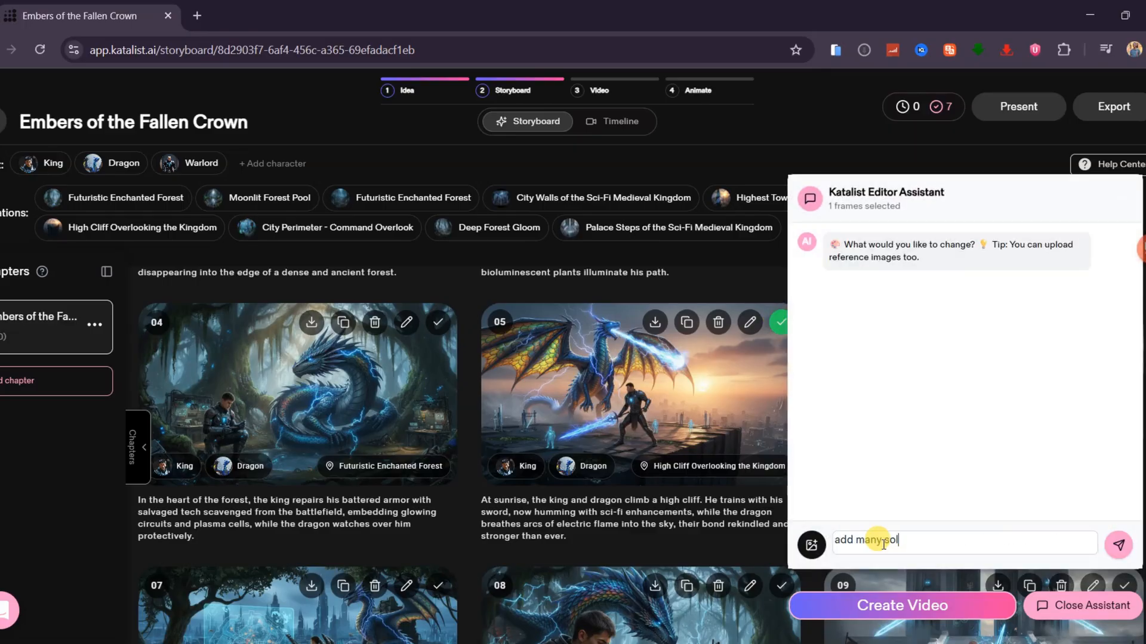
{"action": "left_click", "coordinate": [1117, 544]}
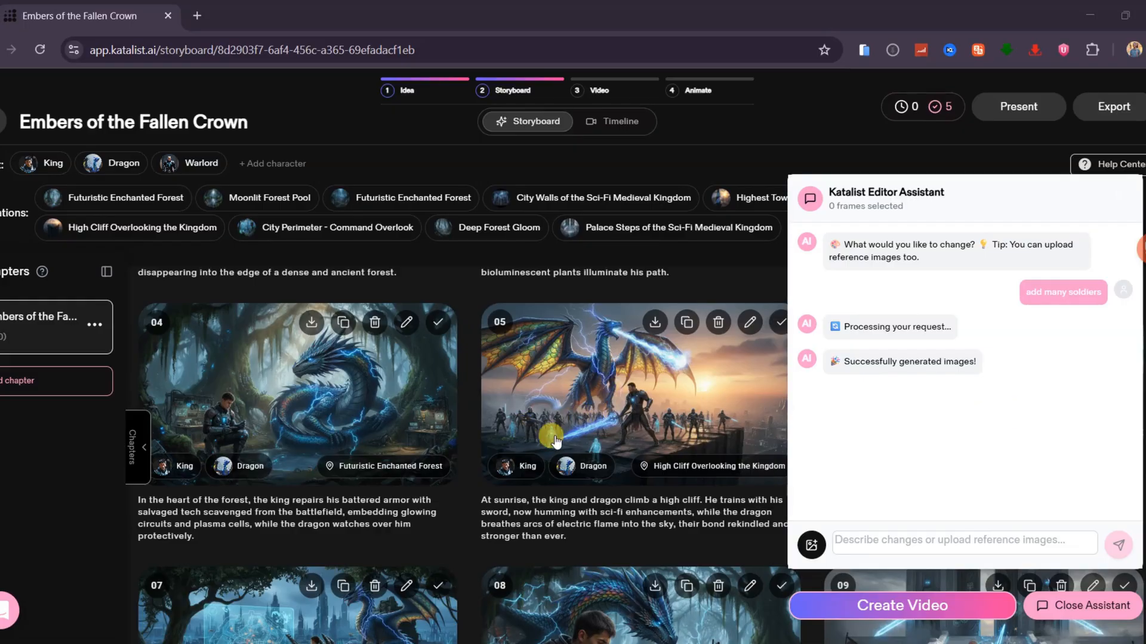
{"action": "mouse_move", "coordinate": [683, 412]}
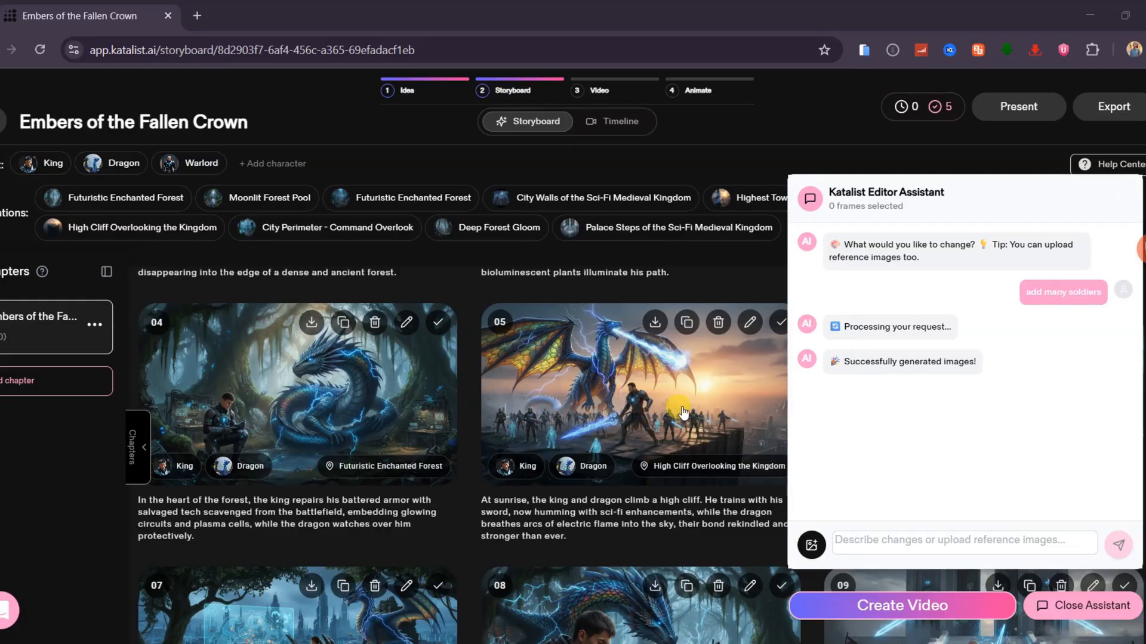
{"action": "scroll", "scroll_direction": "down", "scroll_amount": 3}
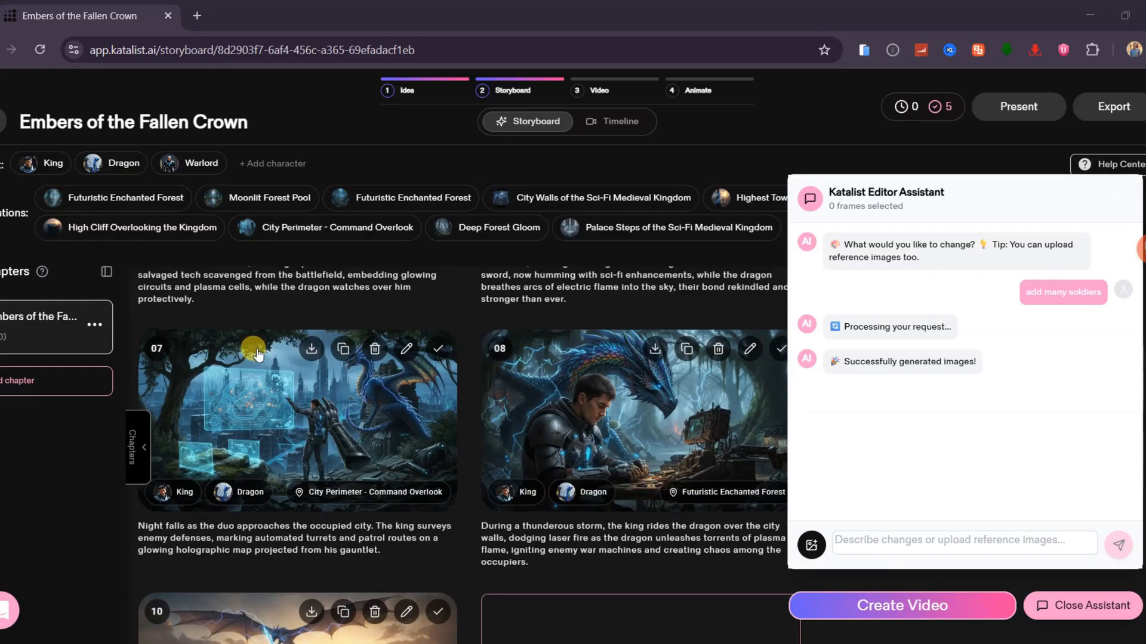
- In frame 07's image editor, request 'remove this metallic hand' with the object-removal tool
{"action": "left_click", "coordinate": [404, 348]}
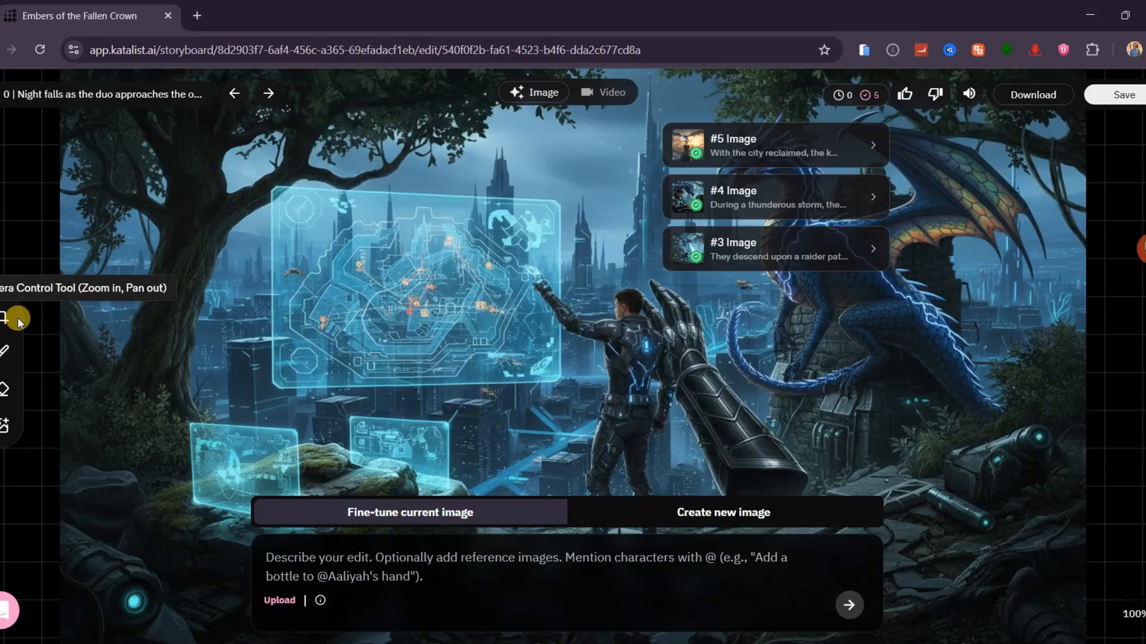
{"action": "mouse_move", "coordinate": [6, 384]}
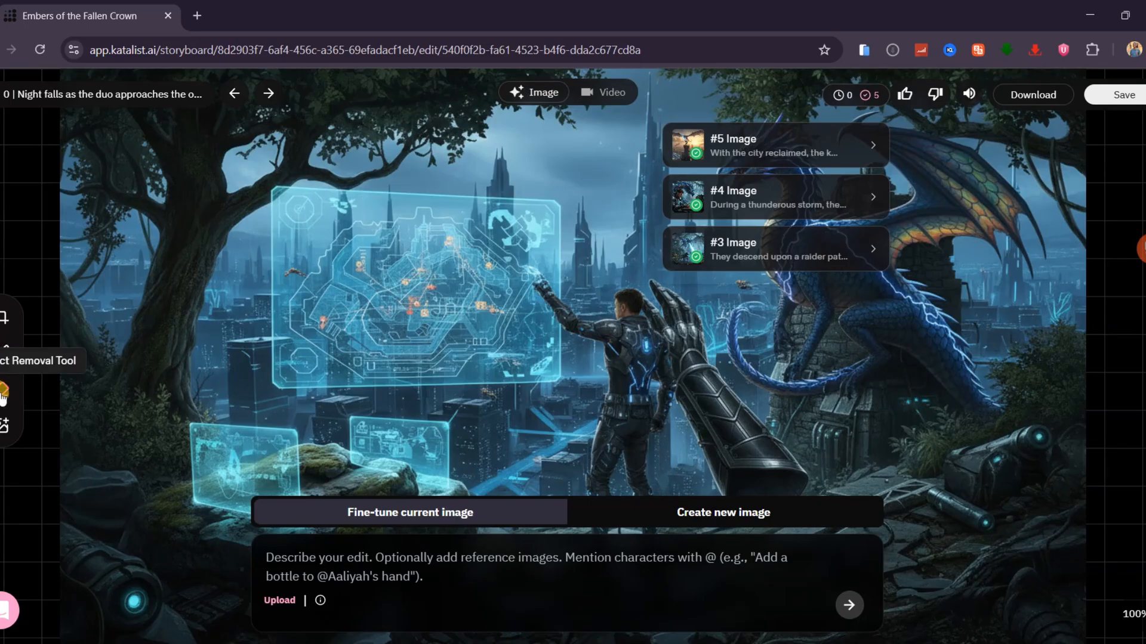
{"action": "mouse_move", "coordinate": [6, 426]}
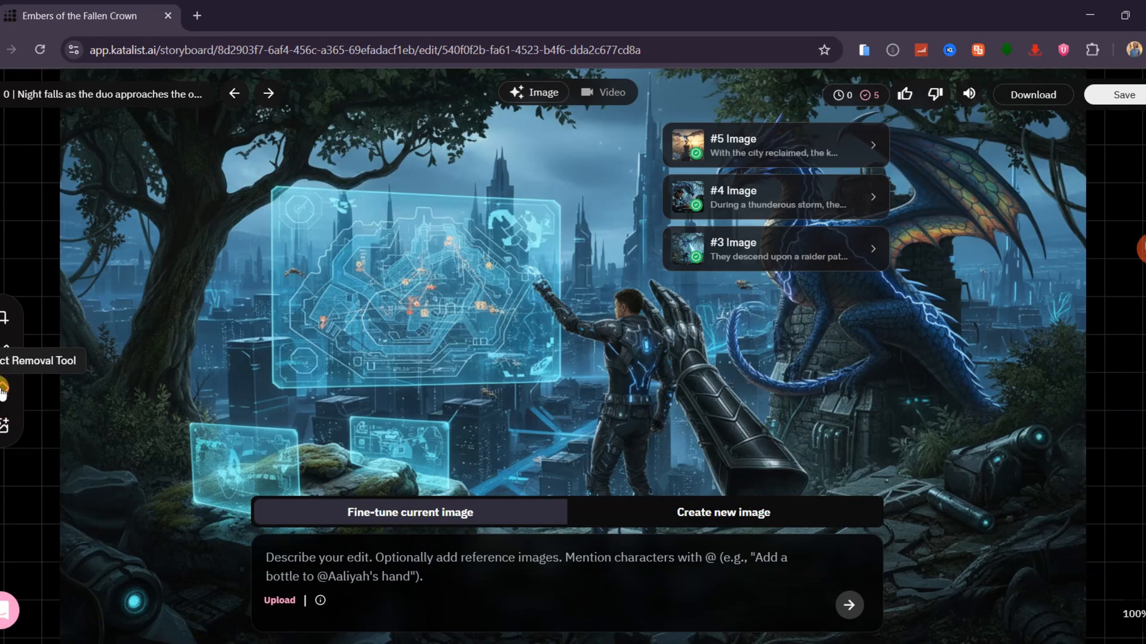
{"action": "left_click", "coordinate": [6, 390]}
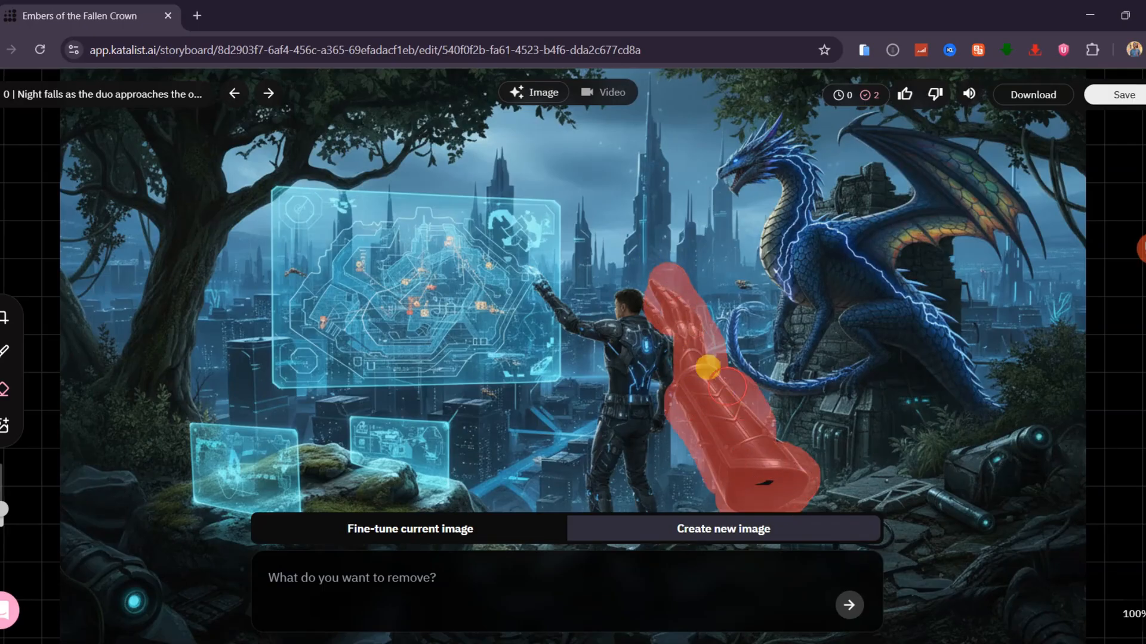
{"action": "type", "text": "remove this met"}
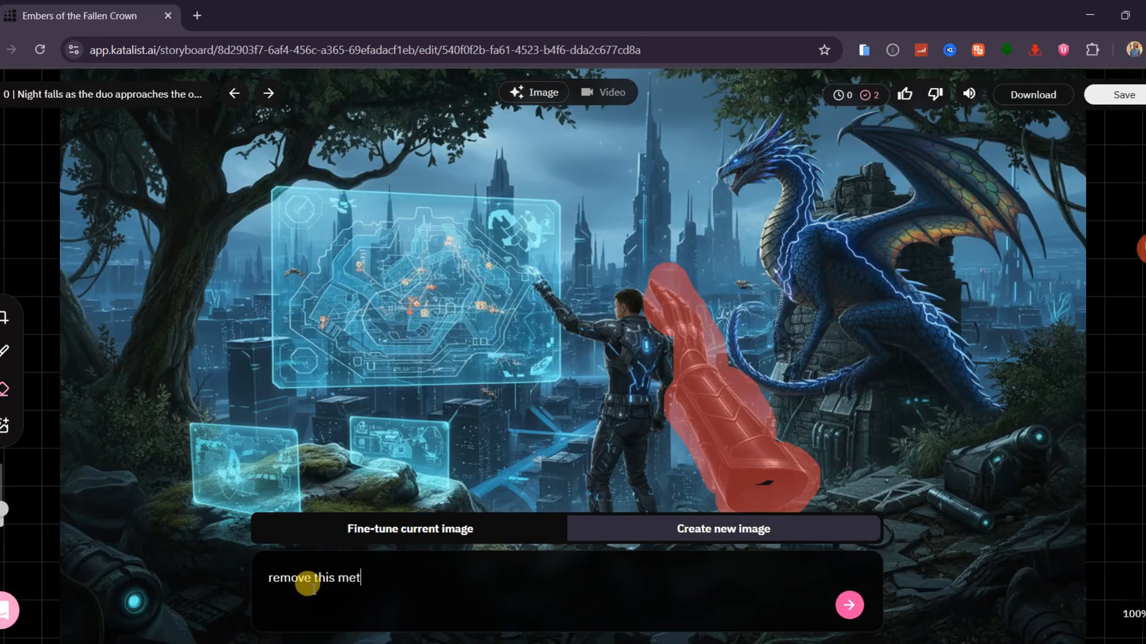
{"action": "type", "text": "allic hand"}
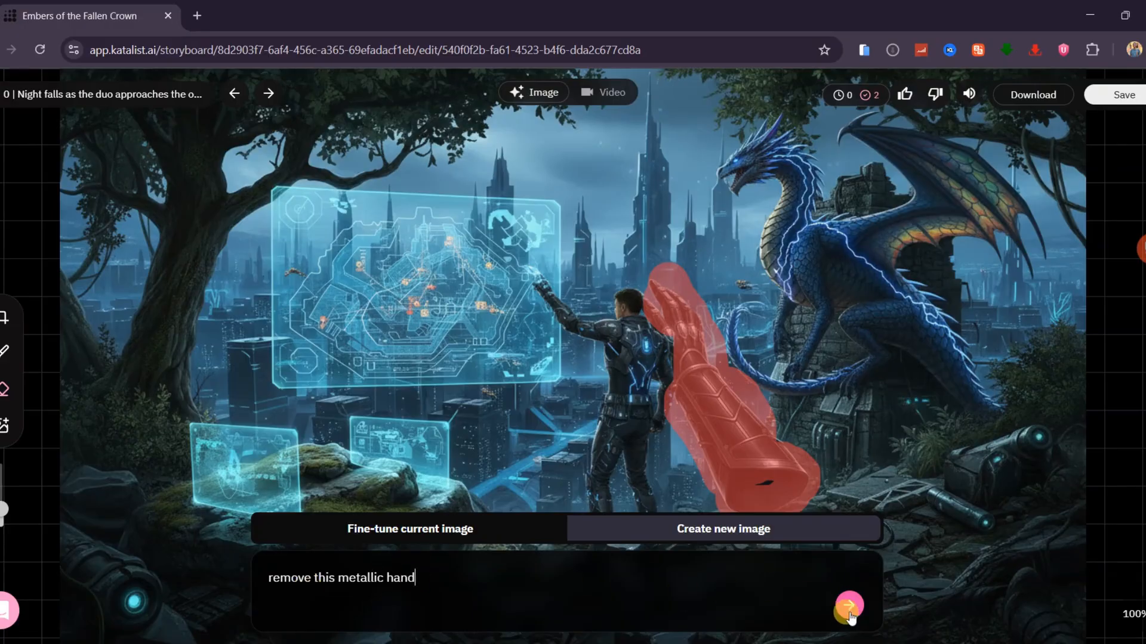
{"action": "left_click", "coordinate": [848, 605]}
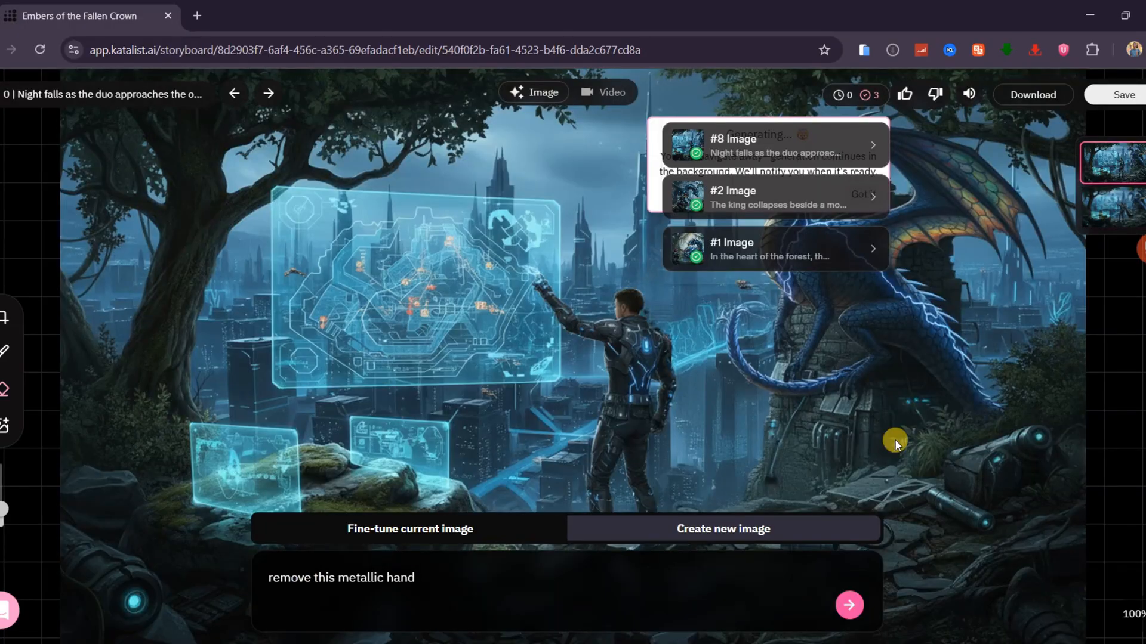
{"action": "mouse_move", "coordinate": [1138, 533]}
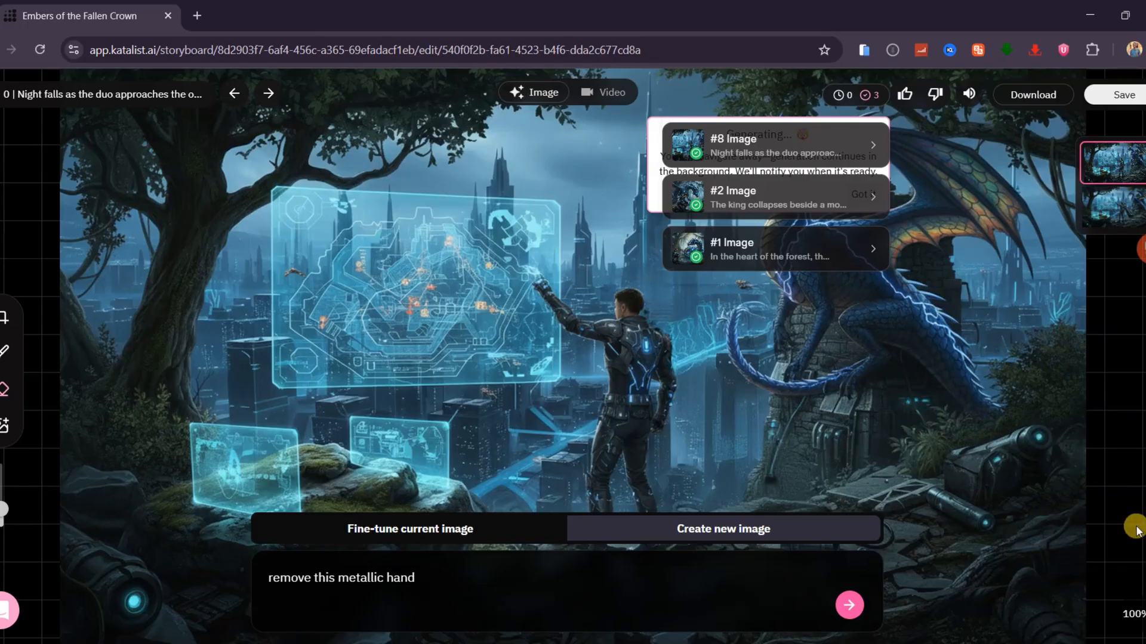
{"action": "mouse_move", "coordinate": [684, 409]}
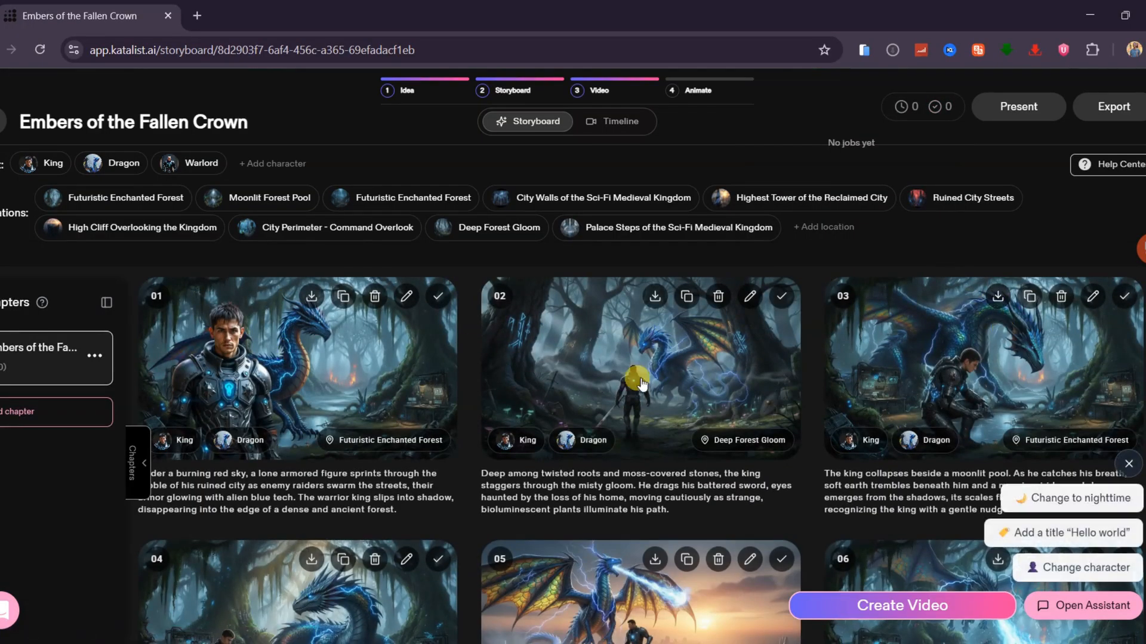
- Review the available video generation models in the timeline, keeping Google Veo 3
{"action": "scroll", "scroll_direction": "down", "scroll_amount": 3}
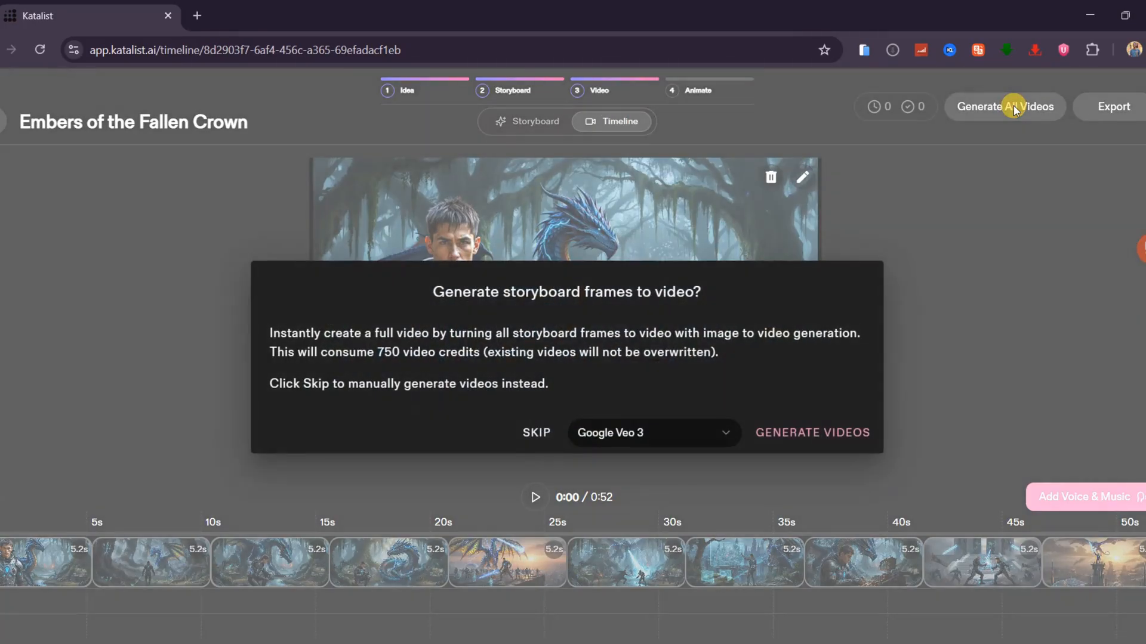
{"action": "left_click", "coordinate": [653, 432]}
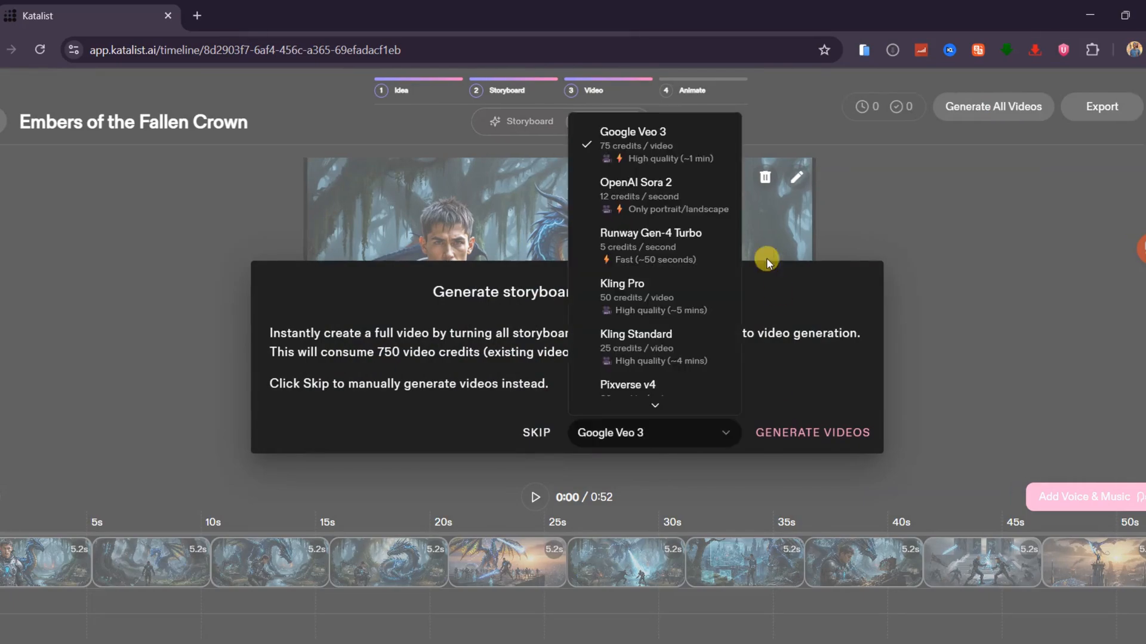
{"action": "mouse_move", "coordinate": [636, 194]}
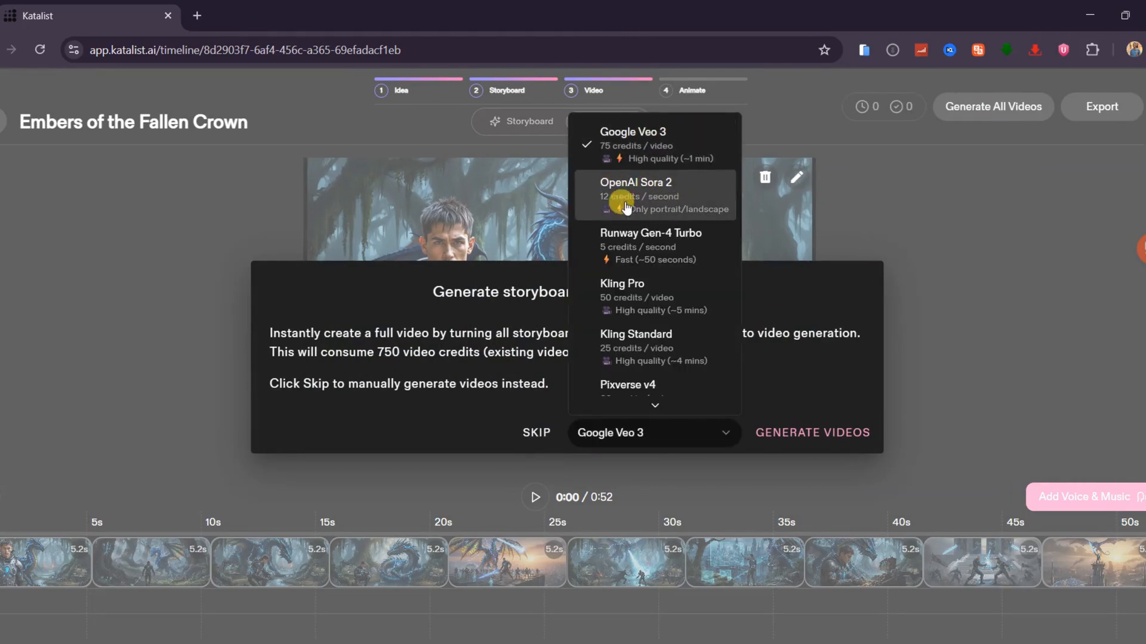
{"action": "scroll", "scroll_direction": "down", "scroll_amount": 3}
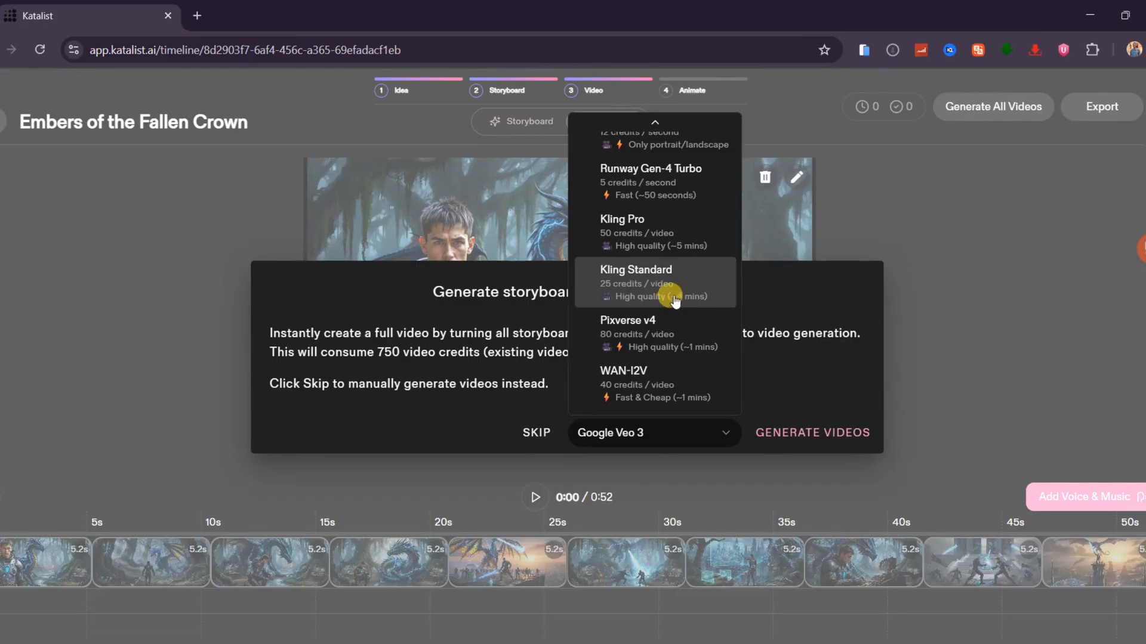
{"action": "scroll", "scroll_direction": "up", "scroll_amount": 3}
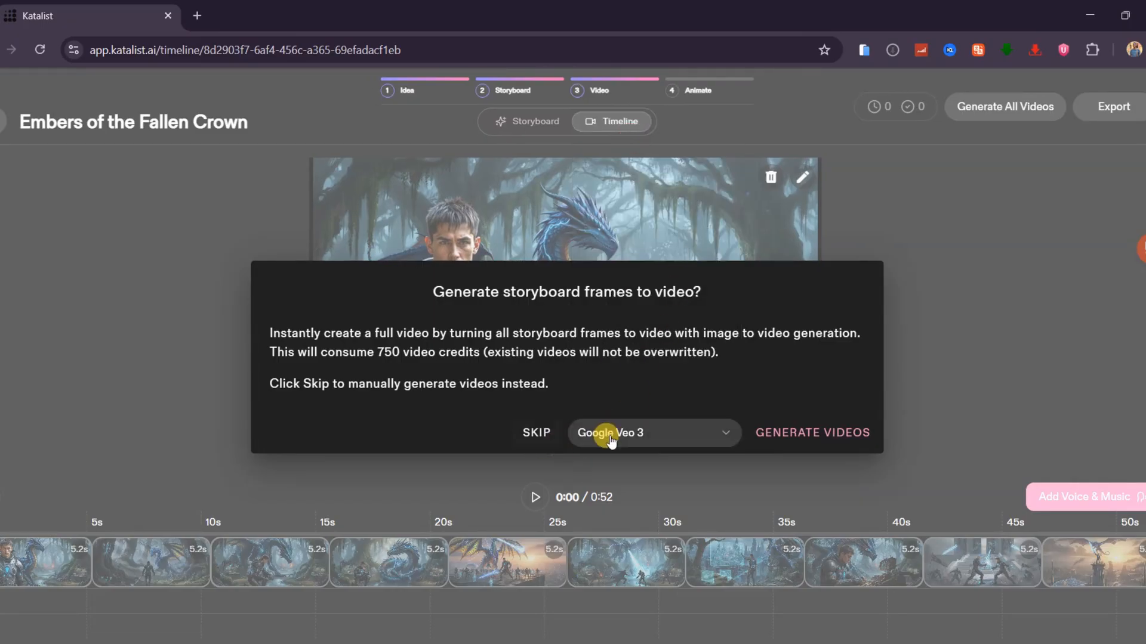
{"action": "mouse_move", "coordinate": [670, 454]}
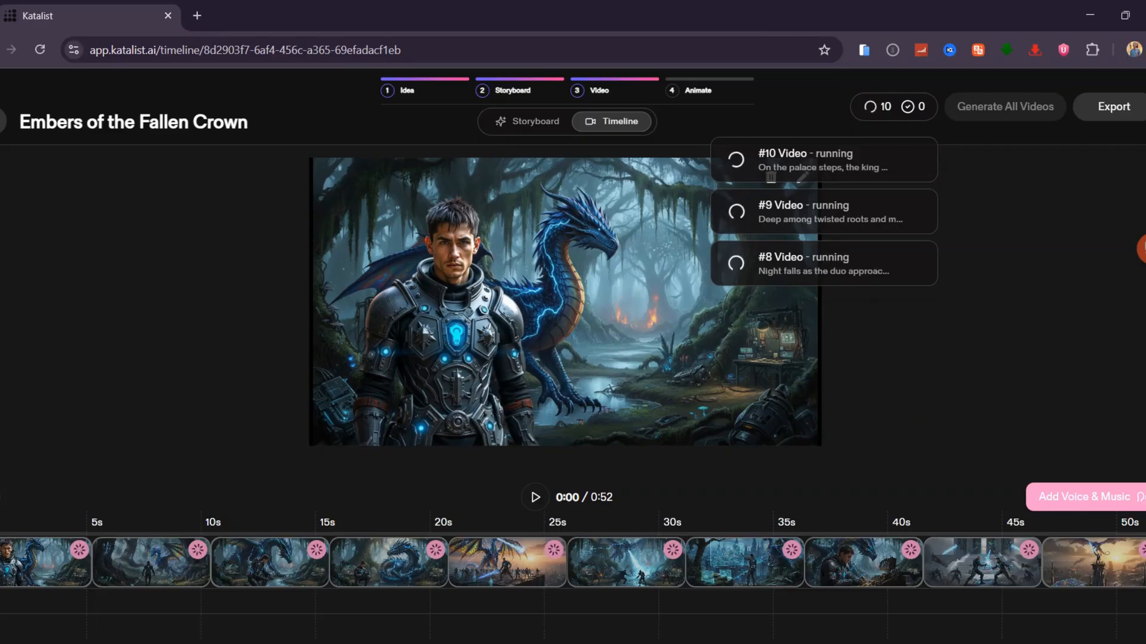
- Play the 1:17 timeline through the battle and dragon scenes, pausing around 0:39
{"action": "left_click", "coordinate": [535, 498]}
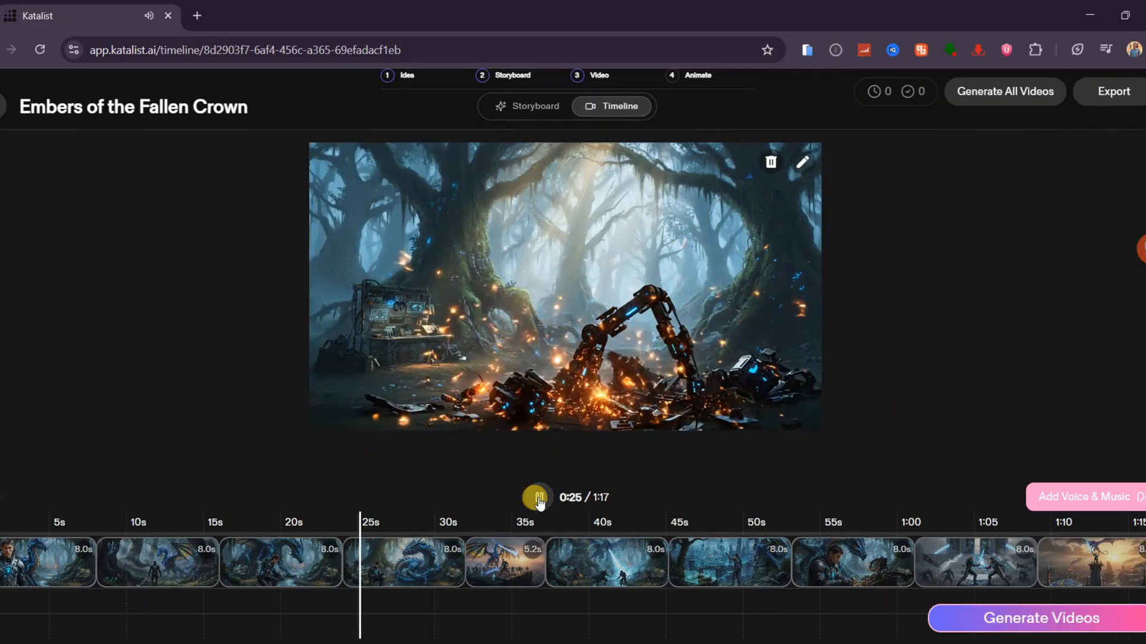
{"action": "left_click", "coordinate": [536, 498]}
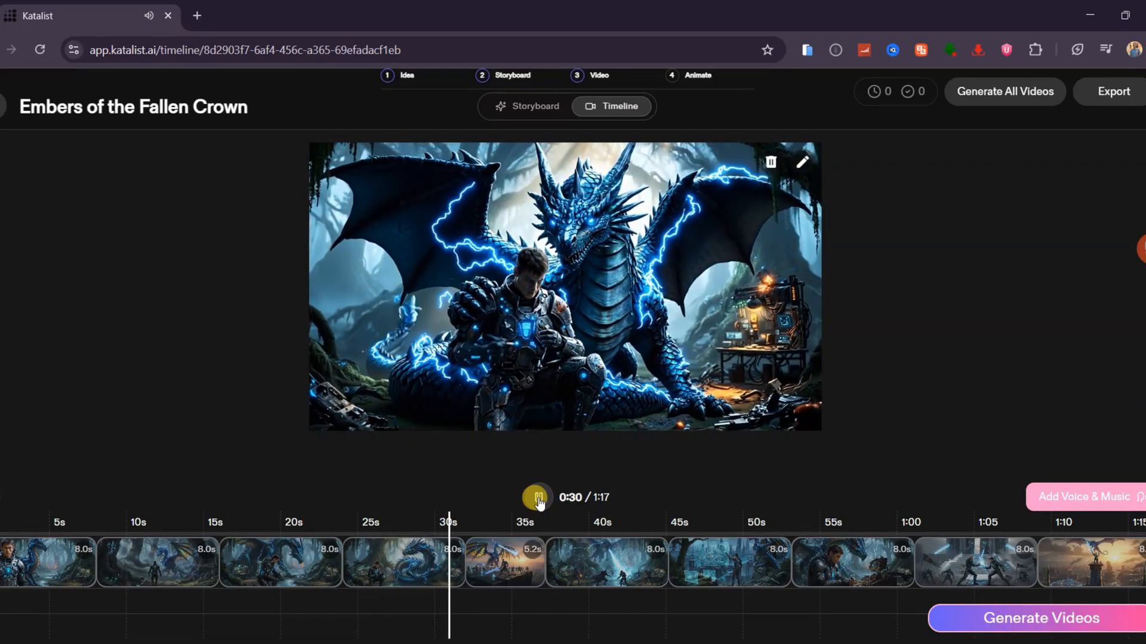
{"action": "left_click", "coordinate": [536, 496]}
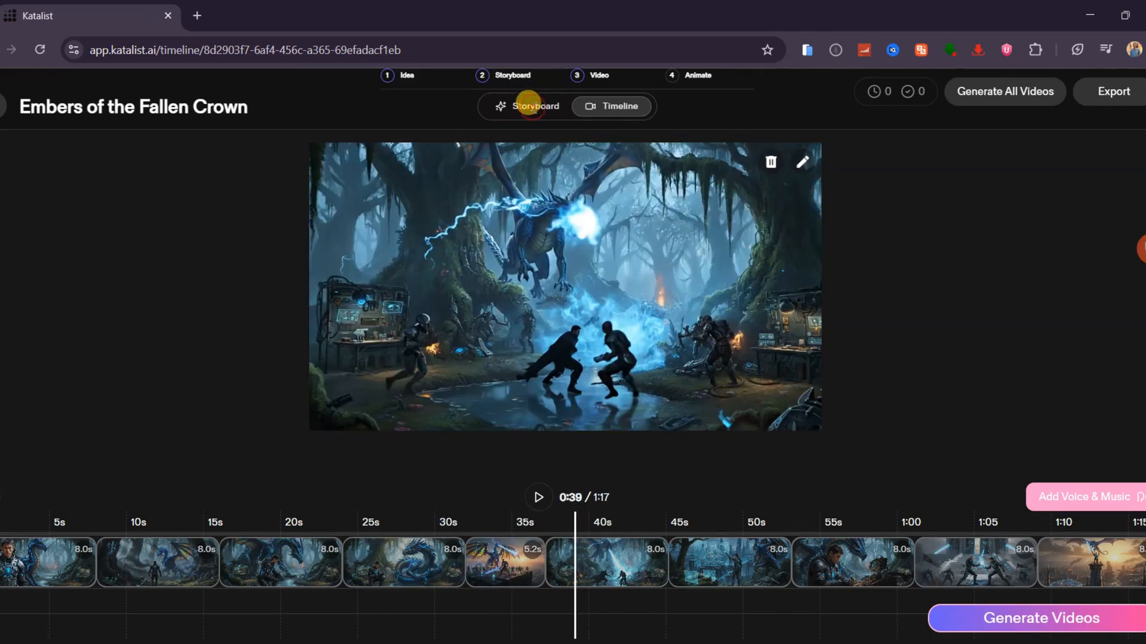
{"action": "left_click", "coordinate": [535, 106]}
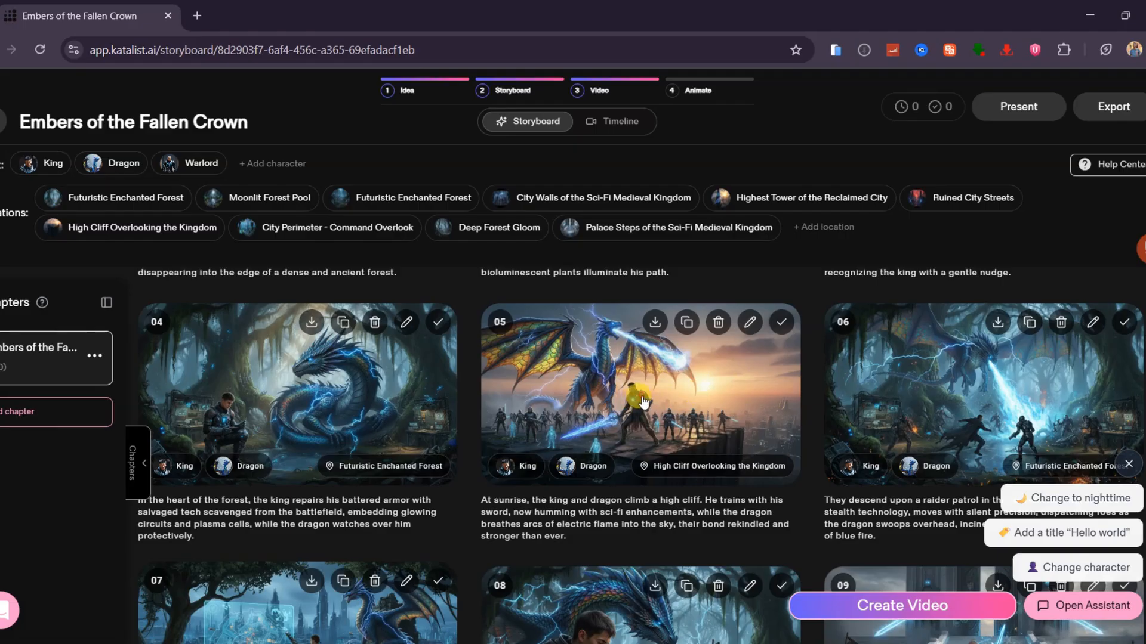
{"action": "left_click", "coordinate": [749, 322]}
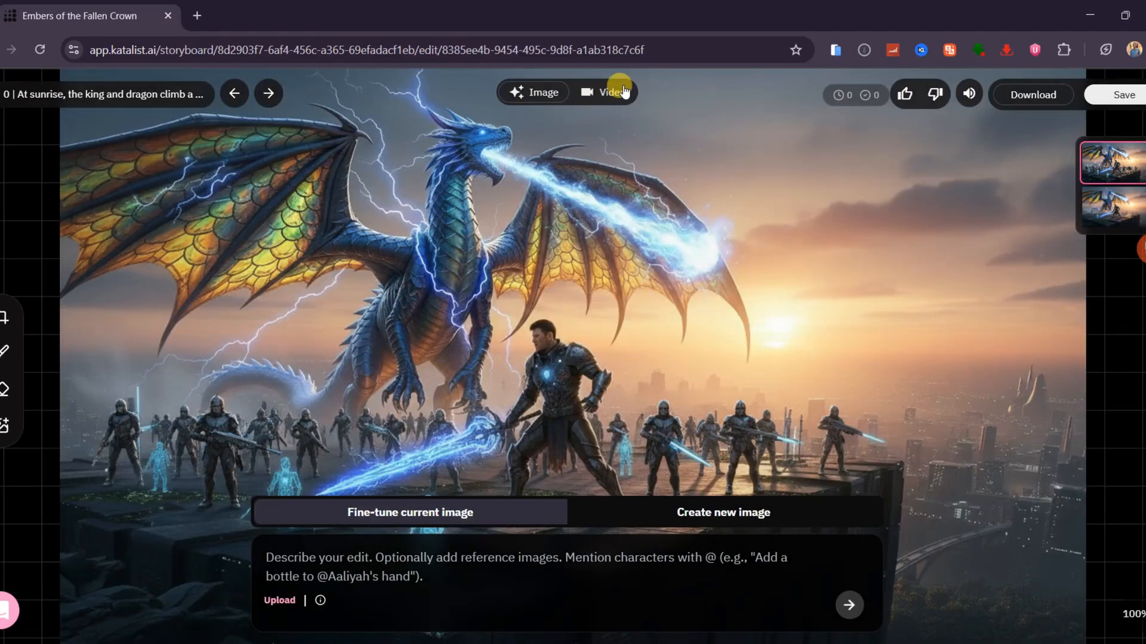
{"action": "left_click", "coordinate": [601, 92]}
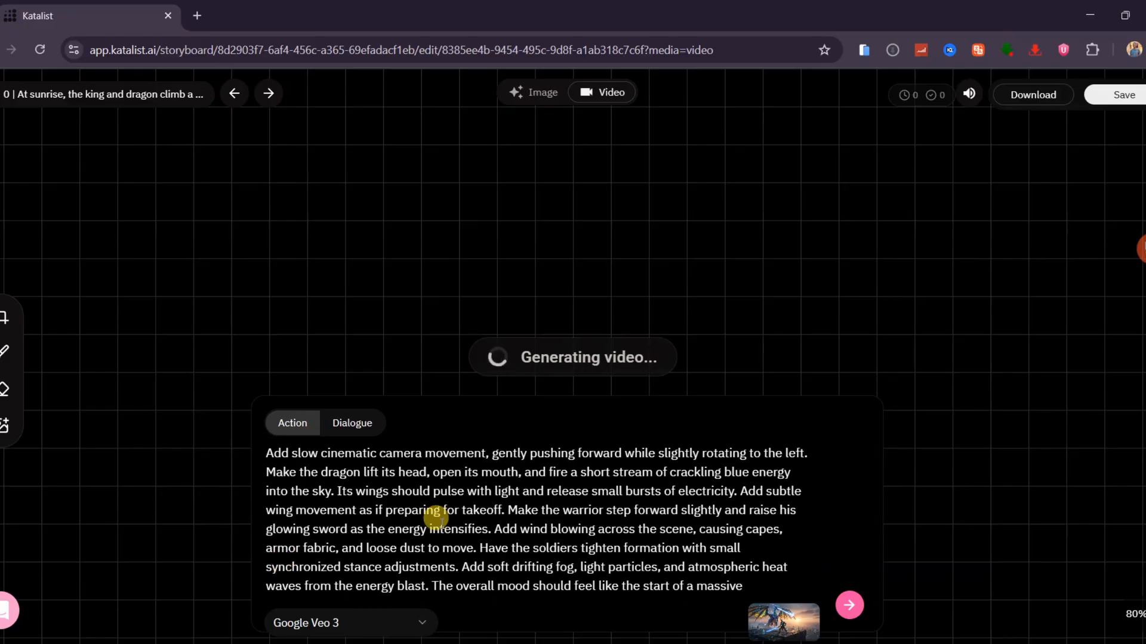
{"action": "left_click", "coordinate": [351, 623]}
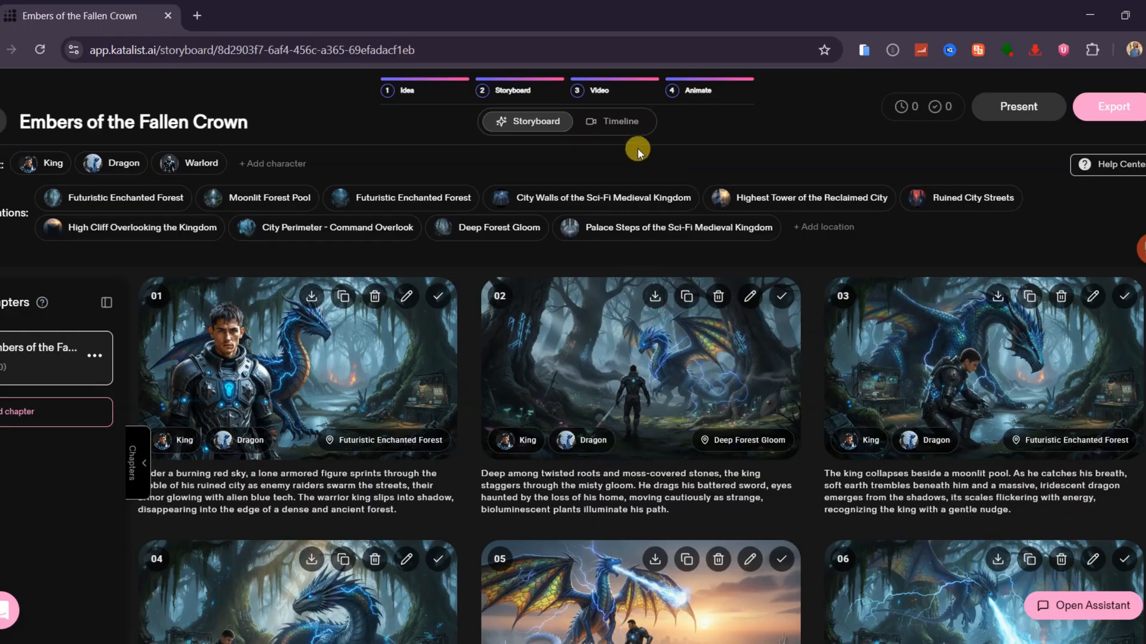
- Show the 1:20 video on the Timeline and play-pause its opening king-and-dragon clip twice
{"action": "left_click", "coordinate": [611, 121]}
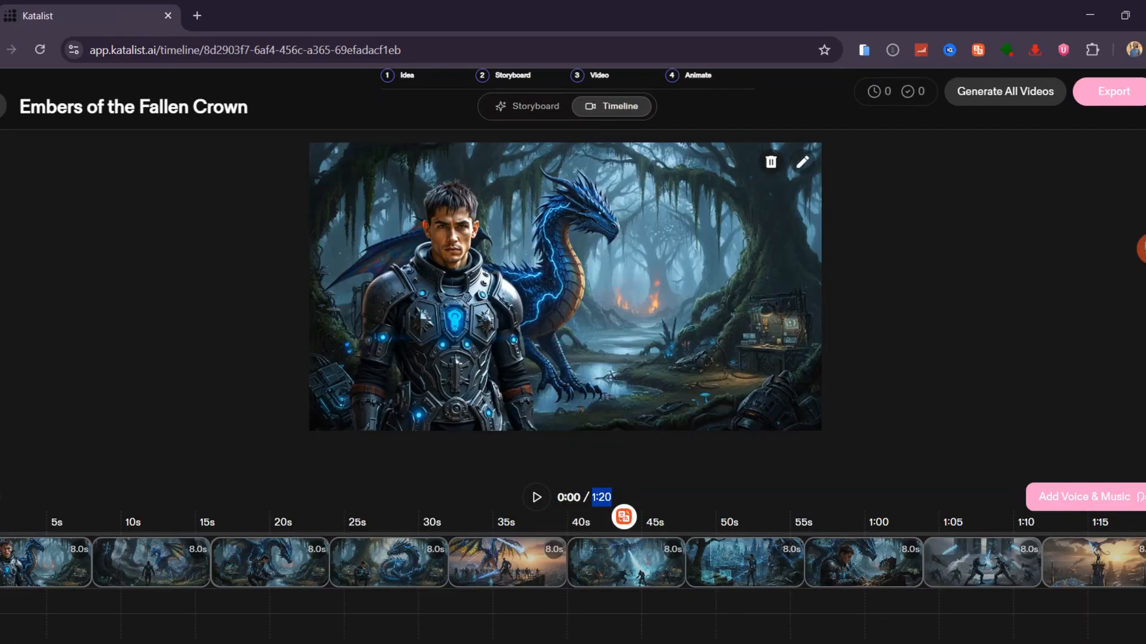
{"action": "mouse_move", "coordinate": [854, 482]}
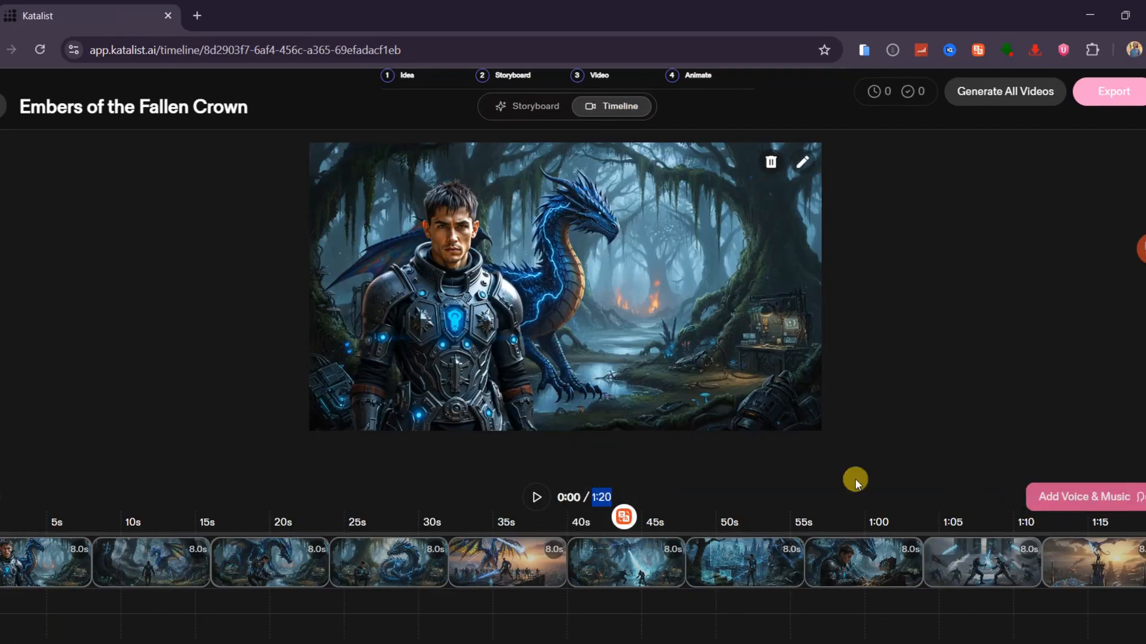
{"action": "left_click", "coordinate": [536, 497]}
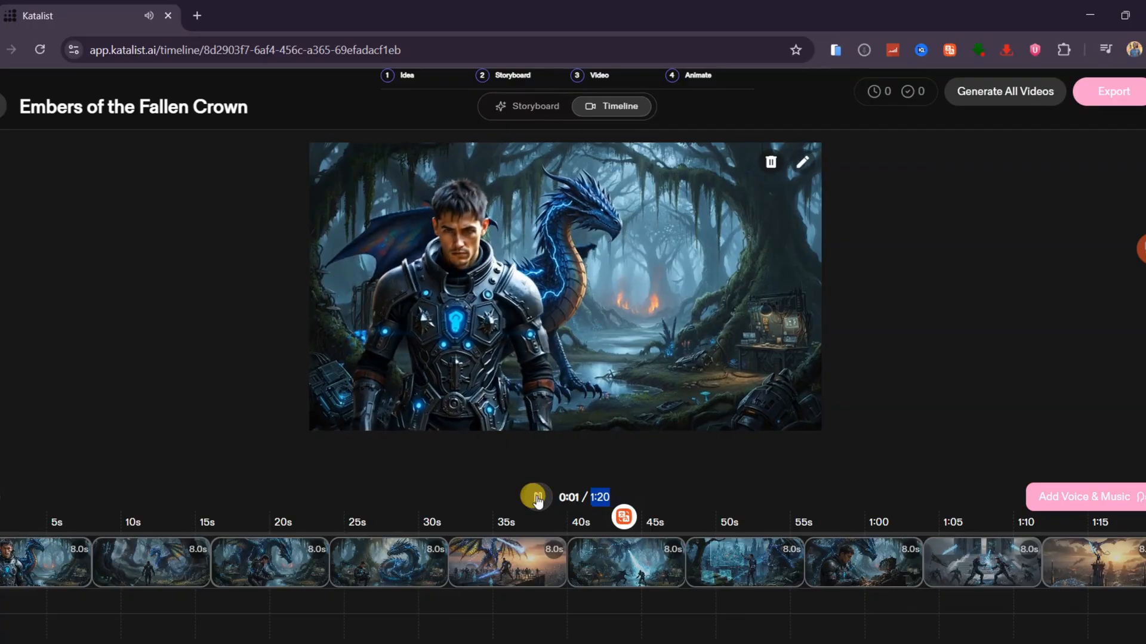
{"action": "left_click", "coordinate": [536, 497]}
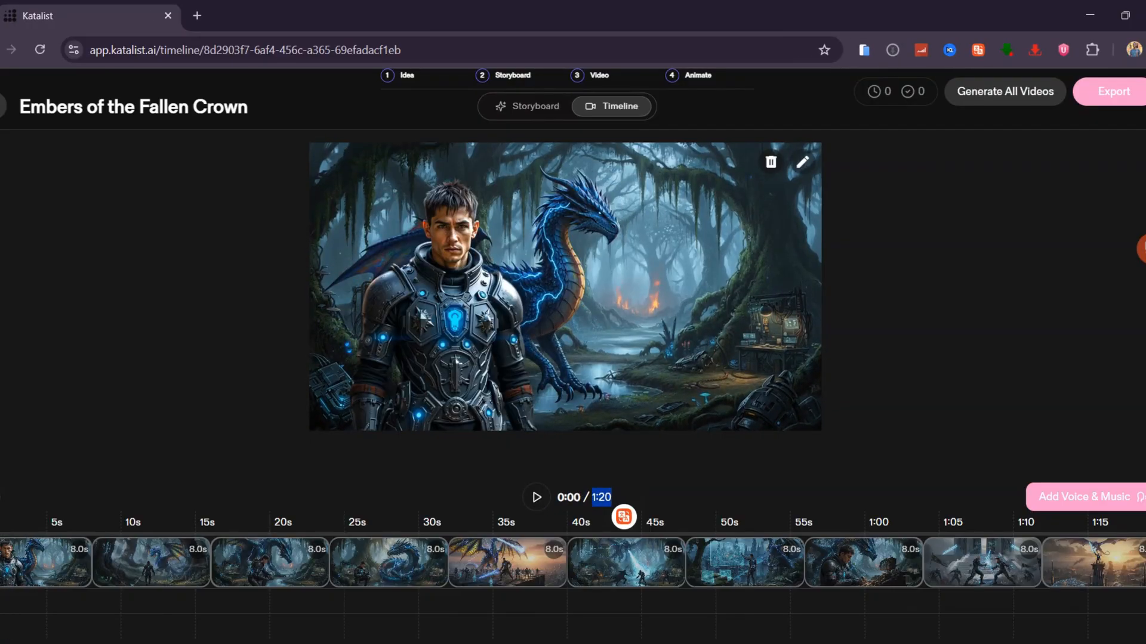
{"action": "mouse_move", "coordinate": [1059, 504]}
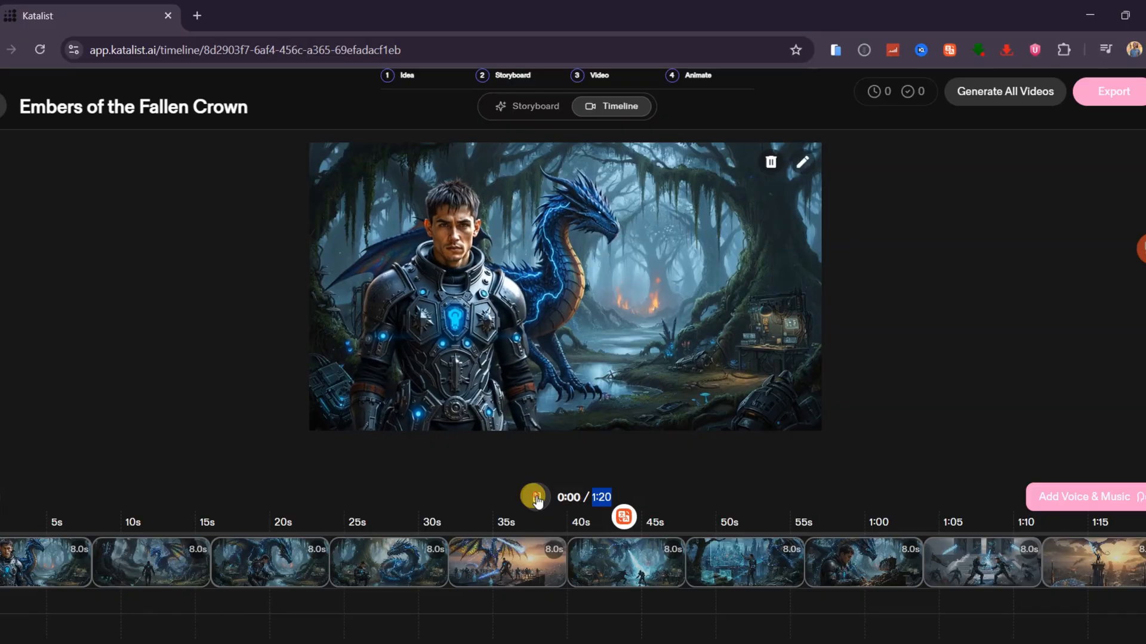
{"action": "left_click", "coordinate": [534, 496]}
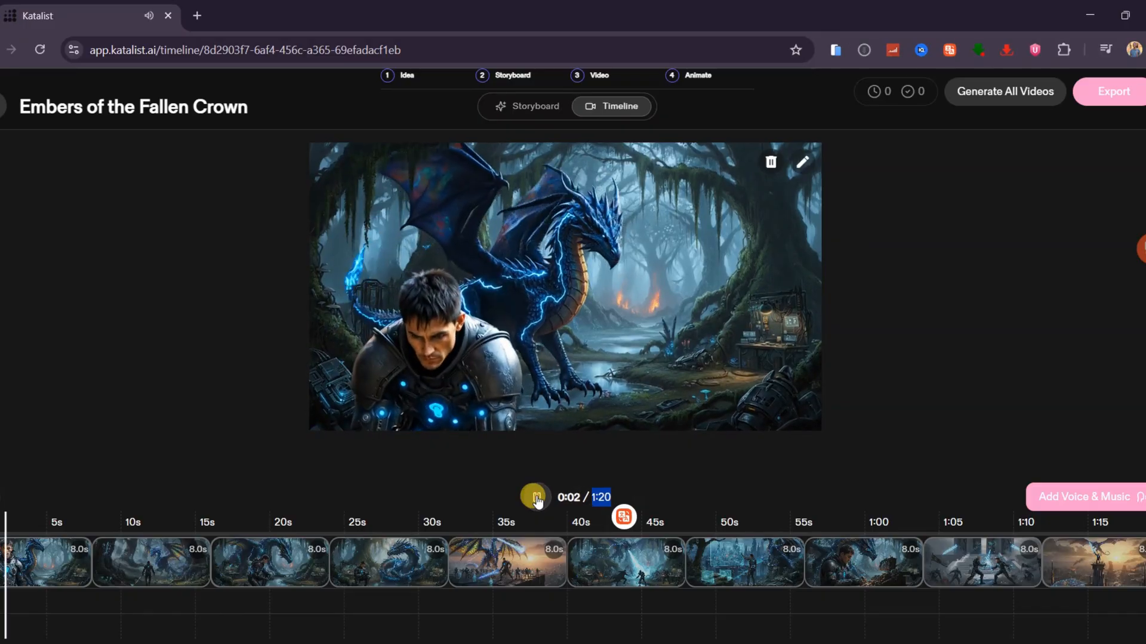
{"action": "left_click", "coordinate": [536, 498]}
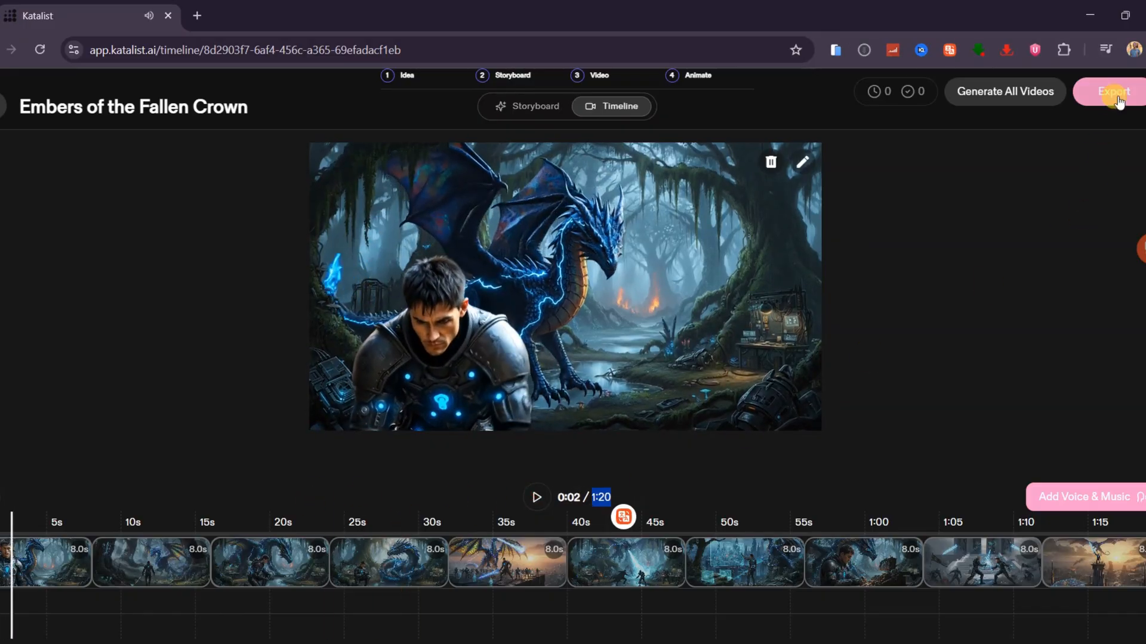
- Export the film as Video and verify the 40.1 MB MP4 download completed
{"action": "left_click", "coordinate": [1111, 92]}
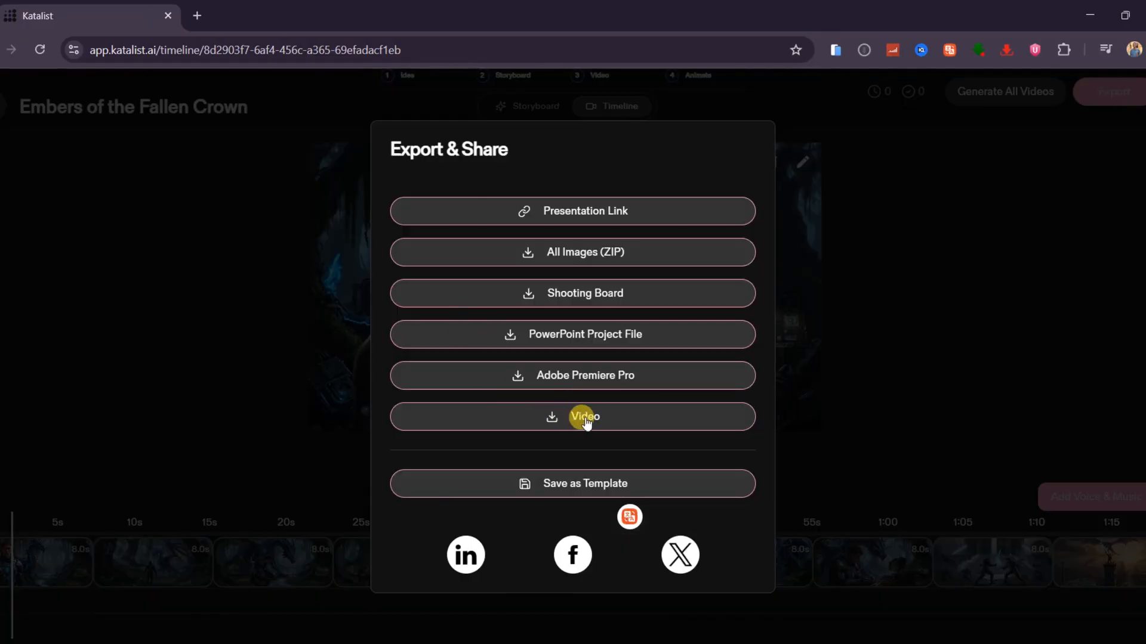
{"action": "left_click", "coordinate": [584, 417]}
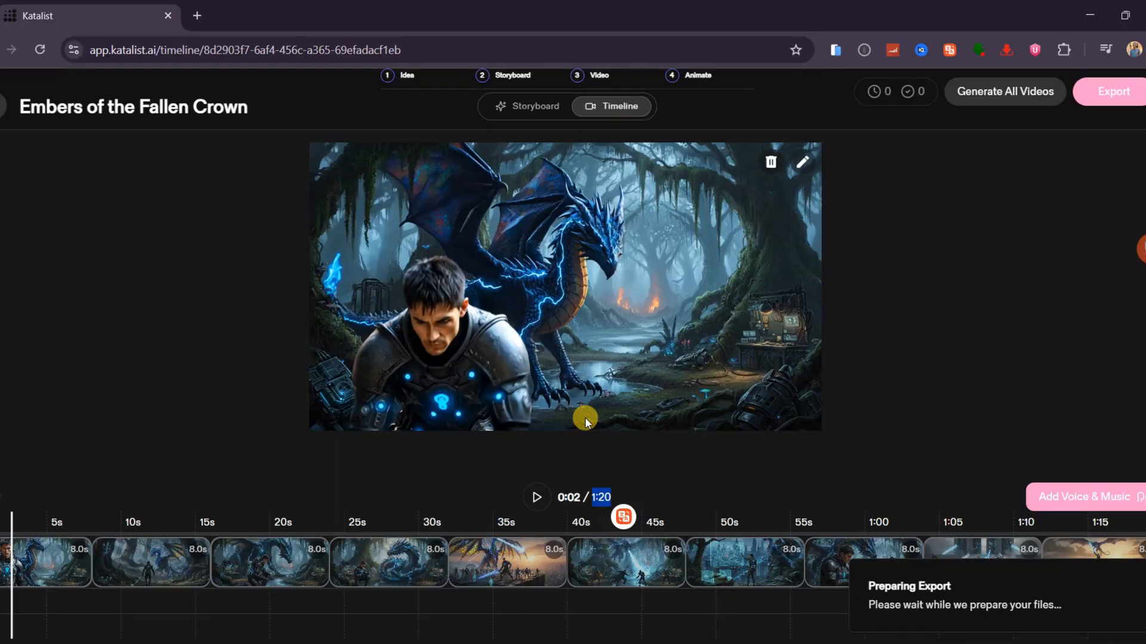
{"action": "left_click", "coordinate": [1076, 50]}
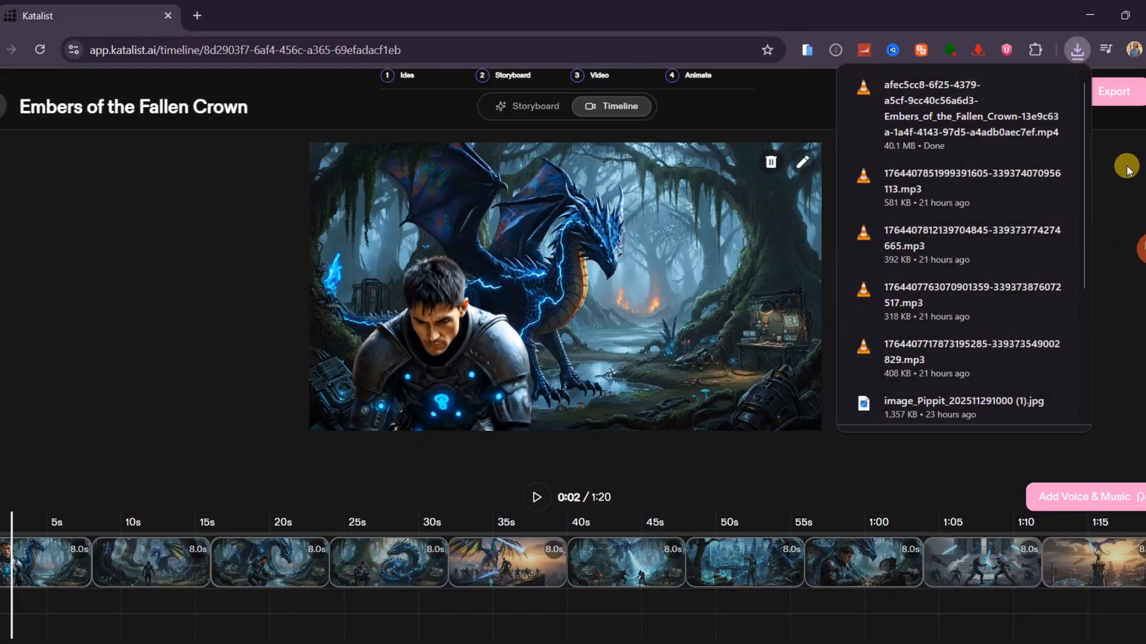